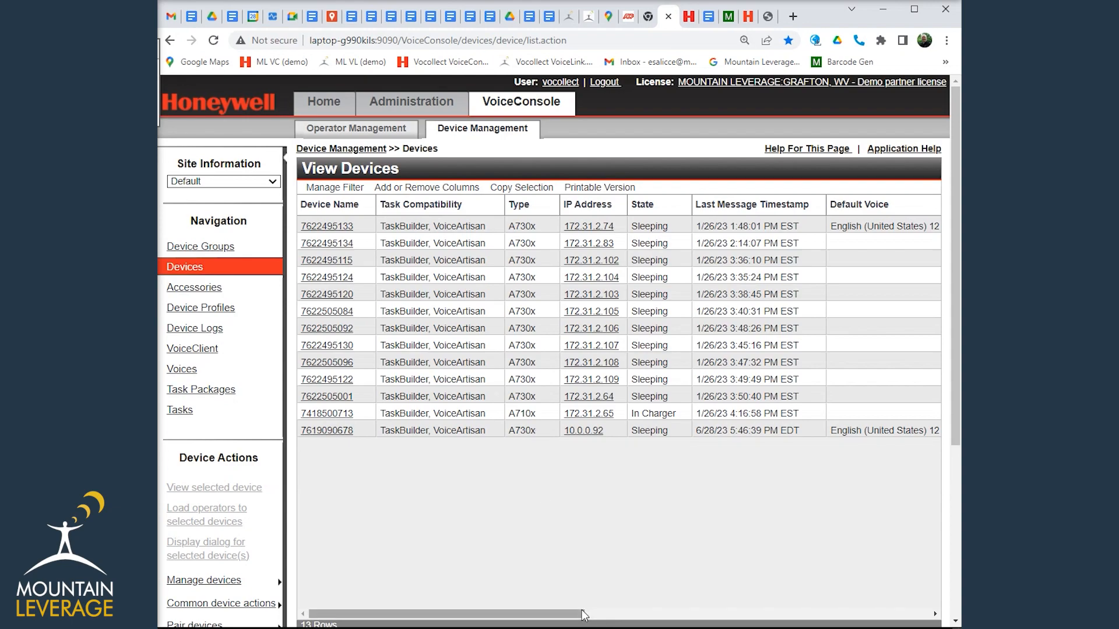
- View the device's task package Advanced Settings showing barcodeport=bt_scan and its BarcodePort help topic
scroll(right, 3)
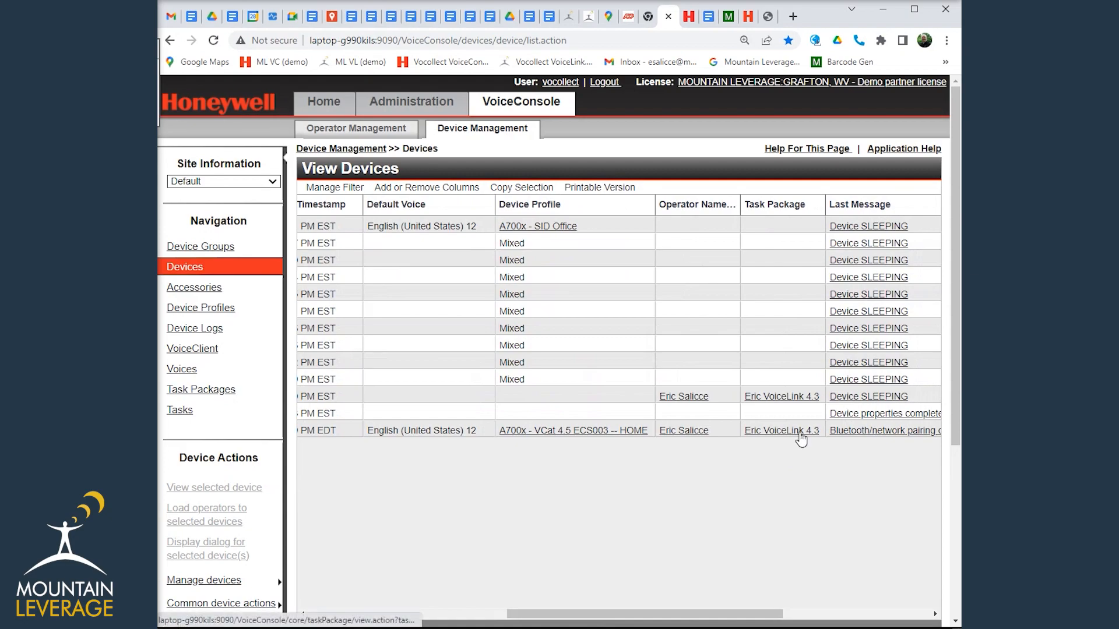
click(781, 430)
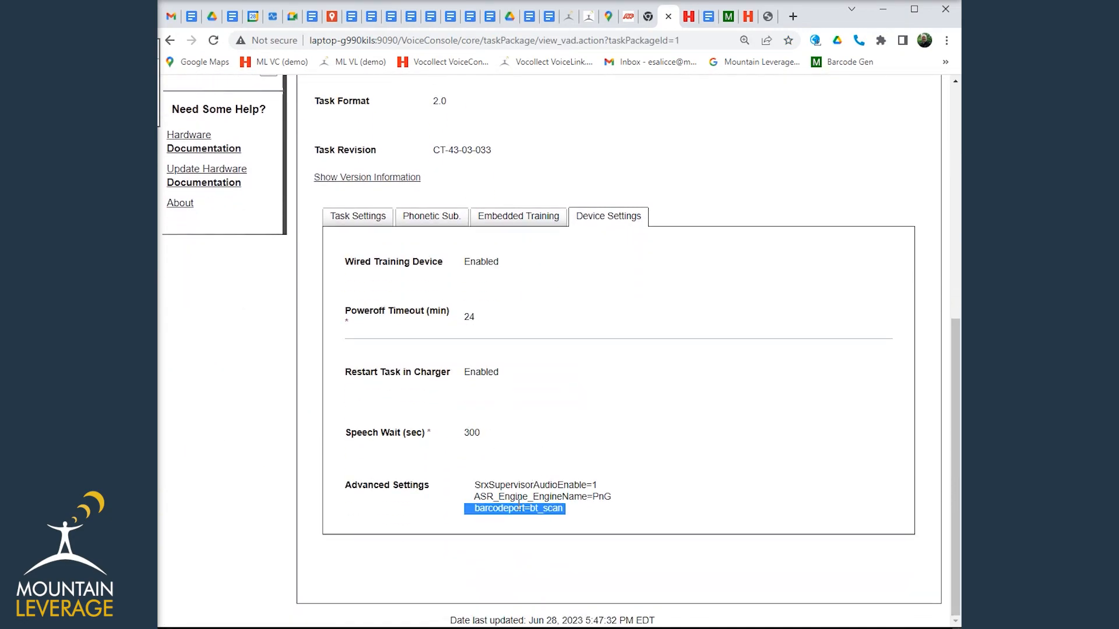
mouse_move(574, 511)
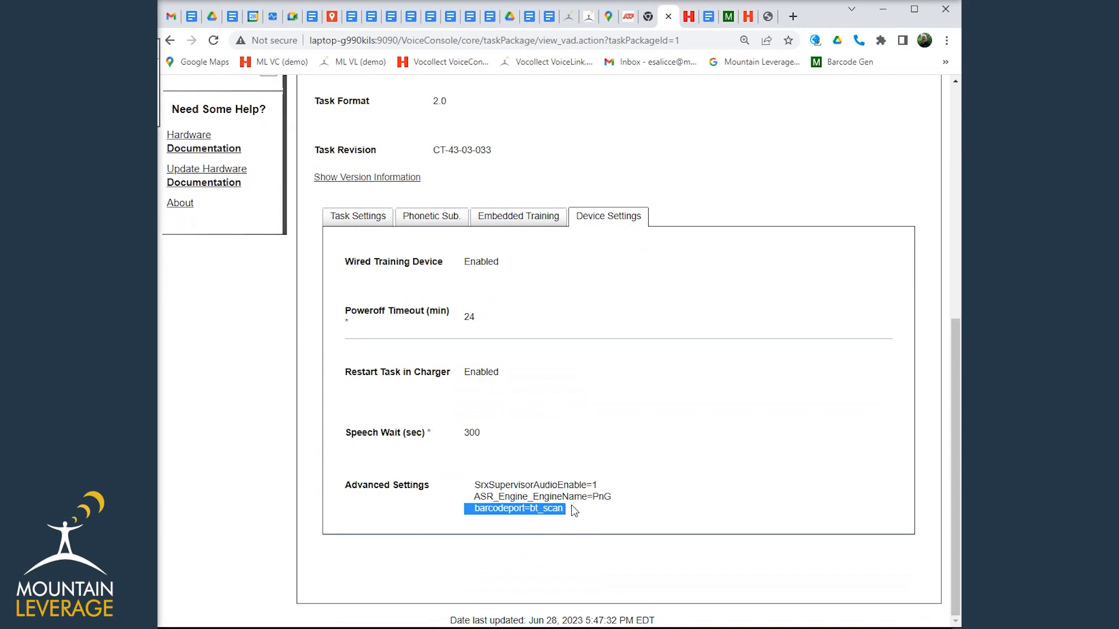
mouse_move(571, 513)
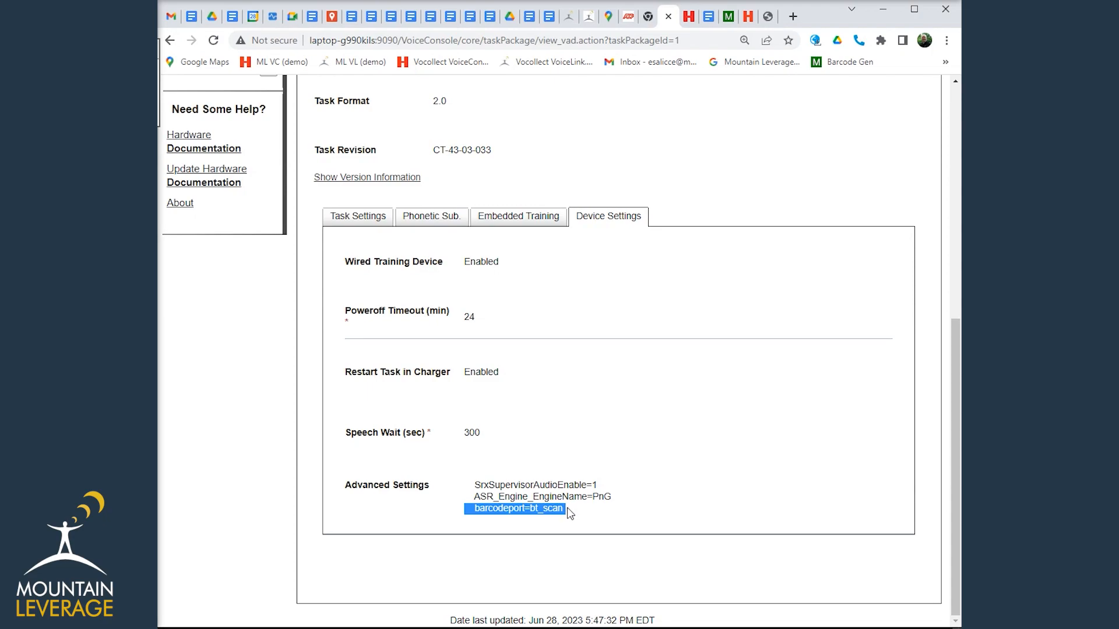
scroll(up, 3)
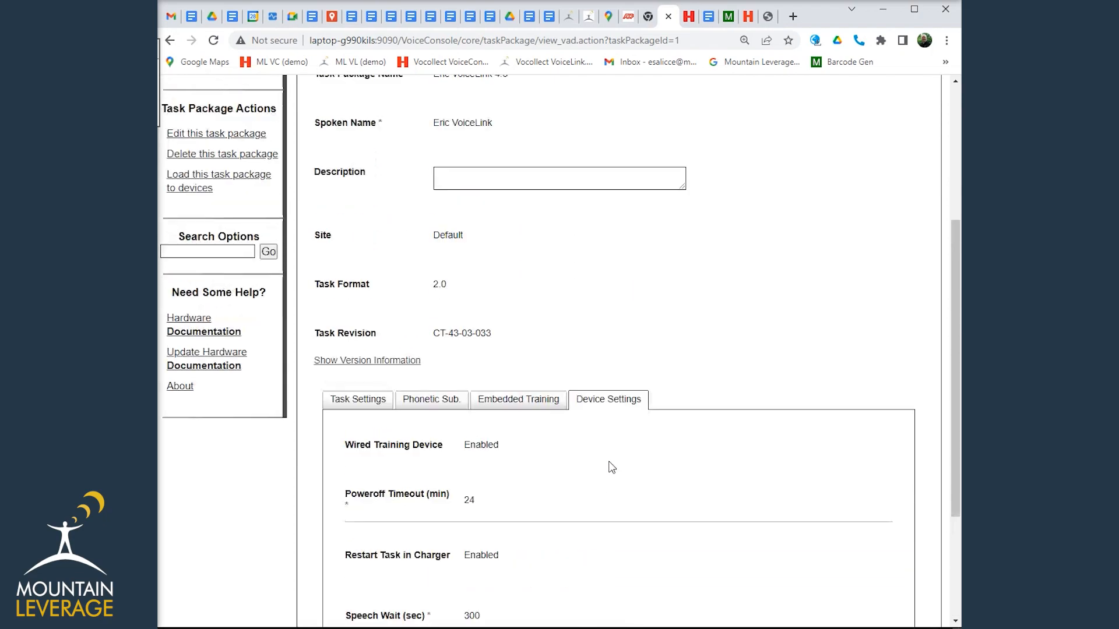
scroll(up, 3)
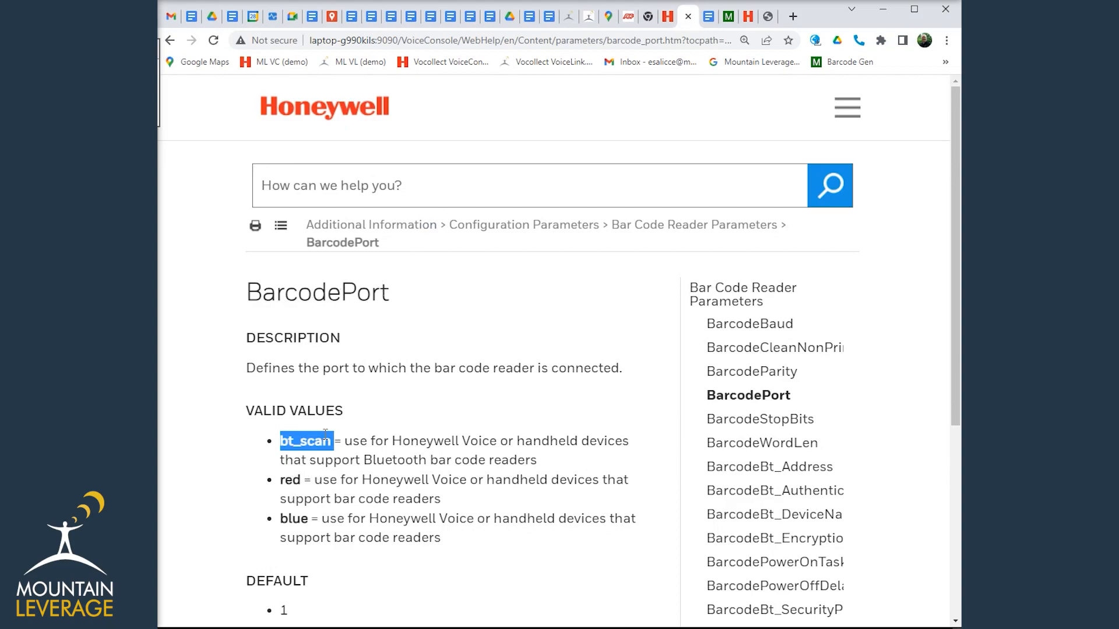
click(667, 15)
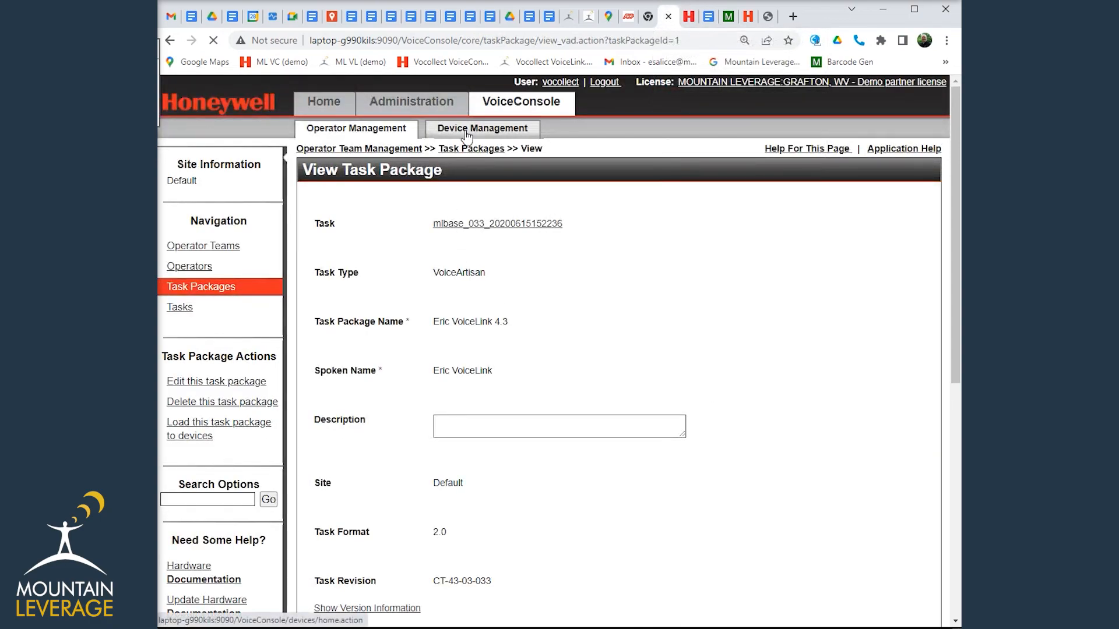
click(483, 128)
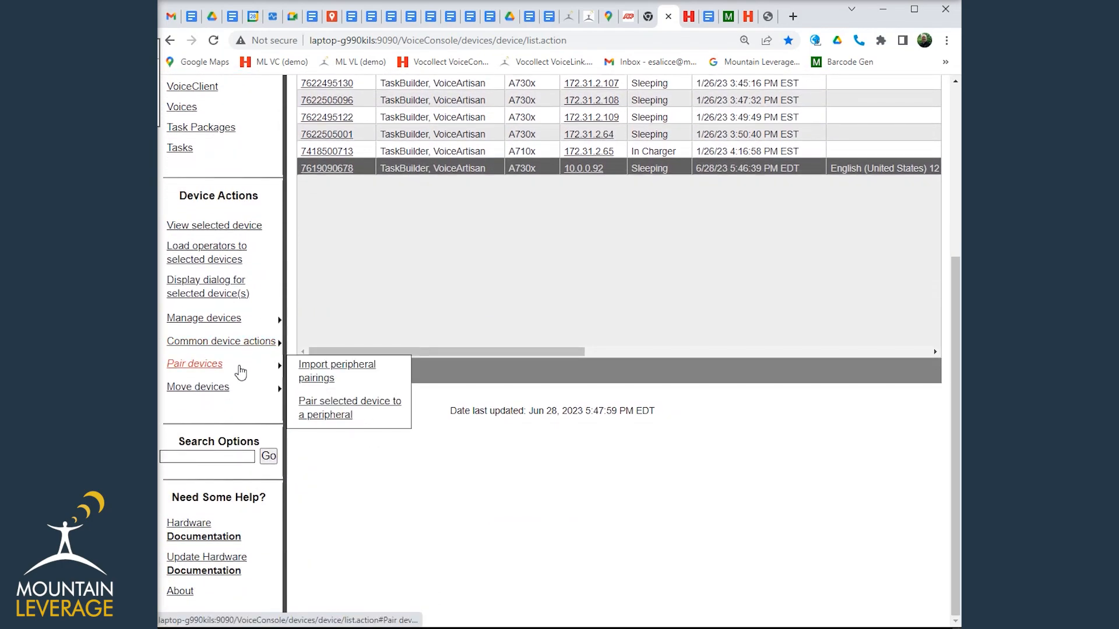
mouse_move(335, 408)
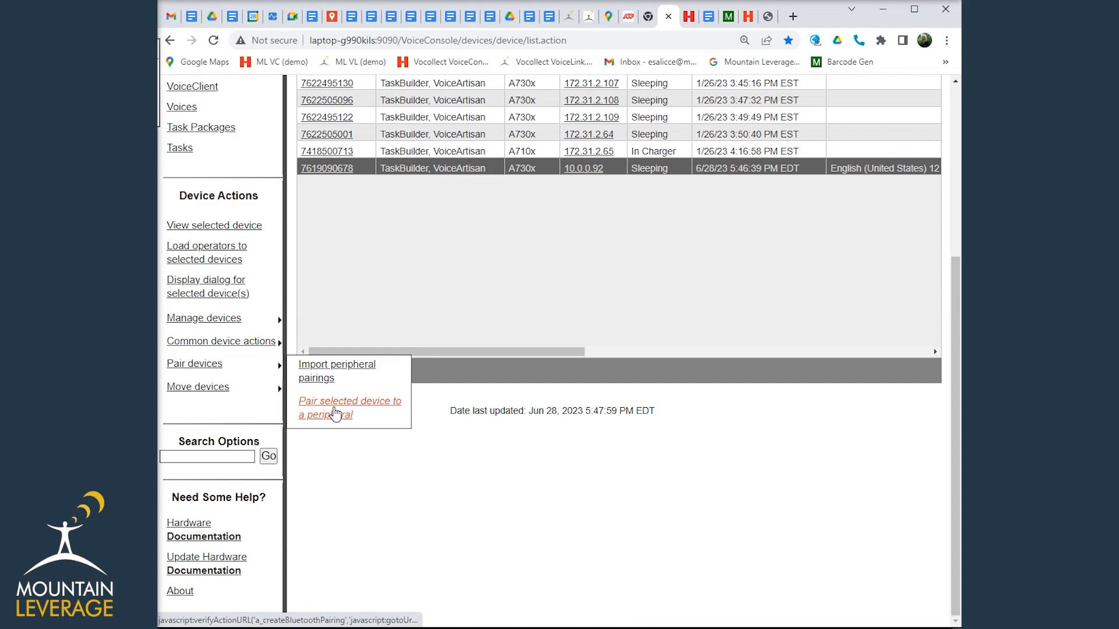
click(349, 407)
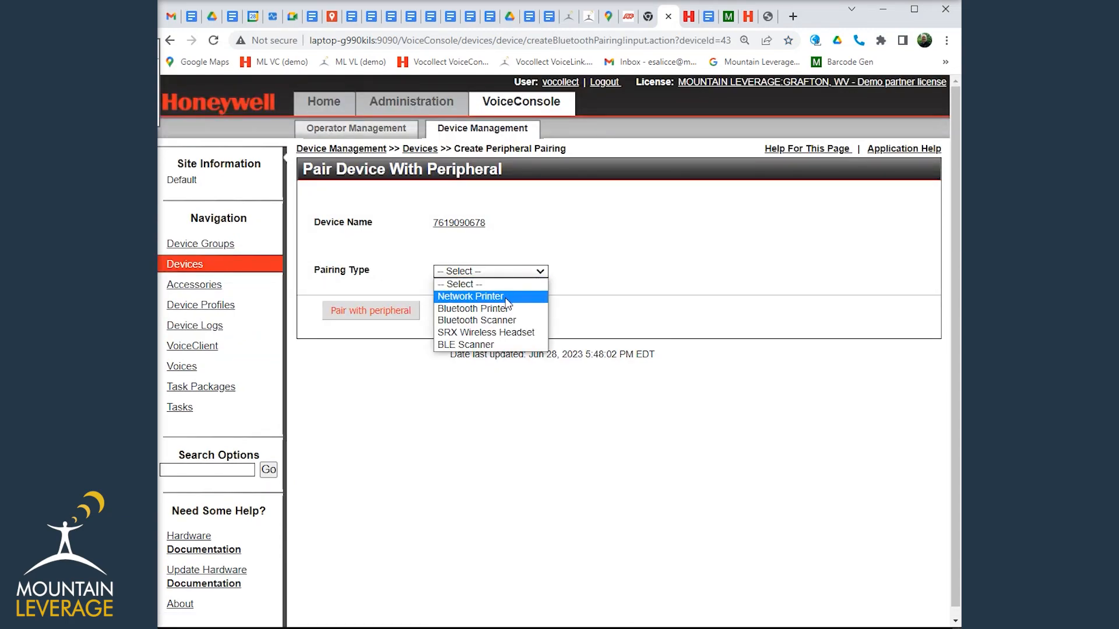
click(477, 319)
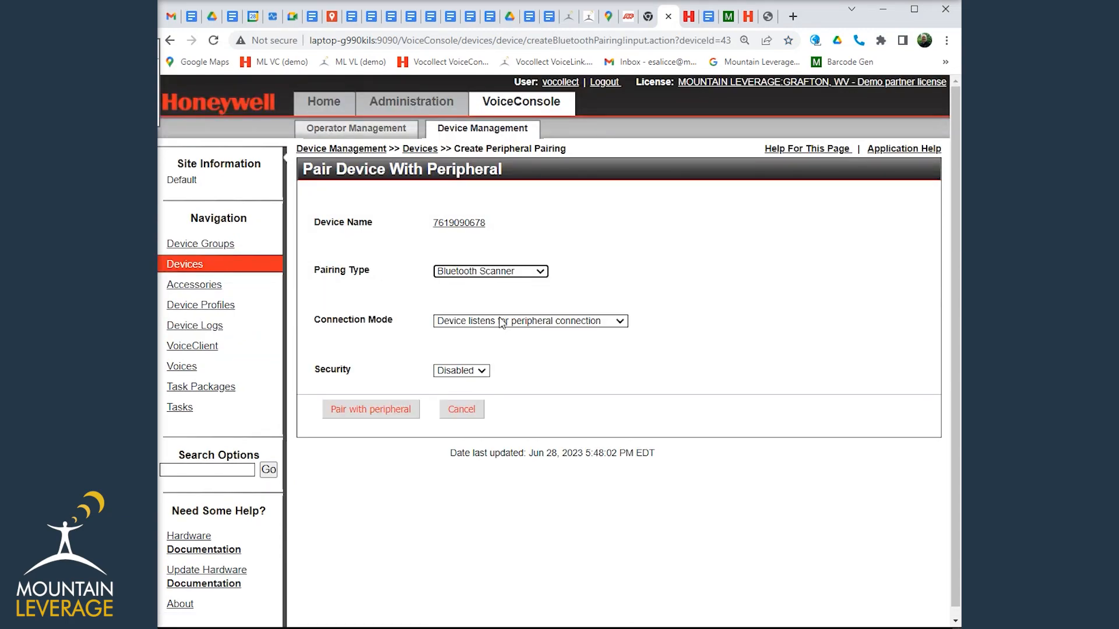
click(460, 371)
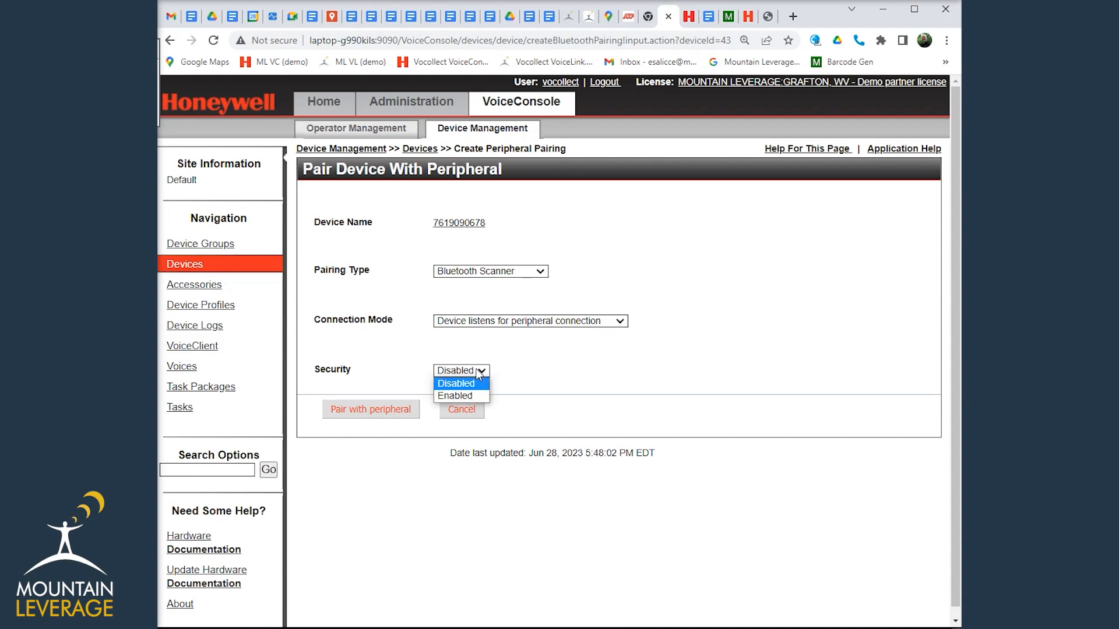
click(455, 396)
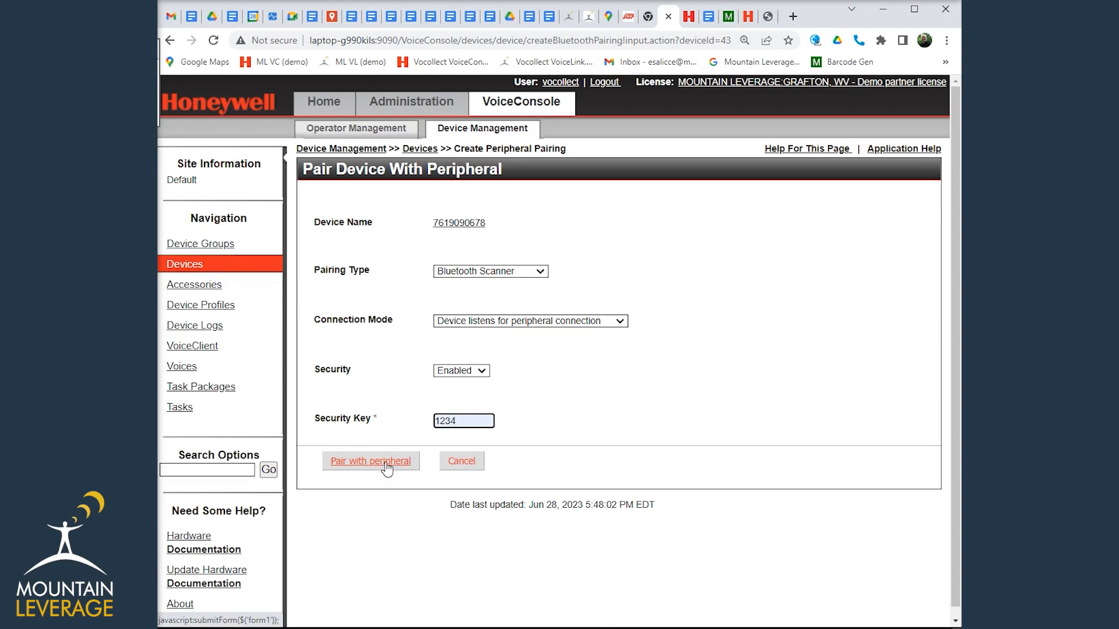
click(370, 460)
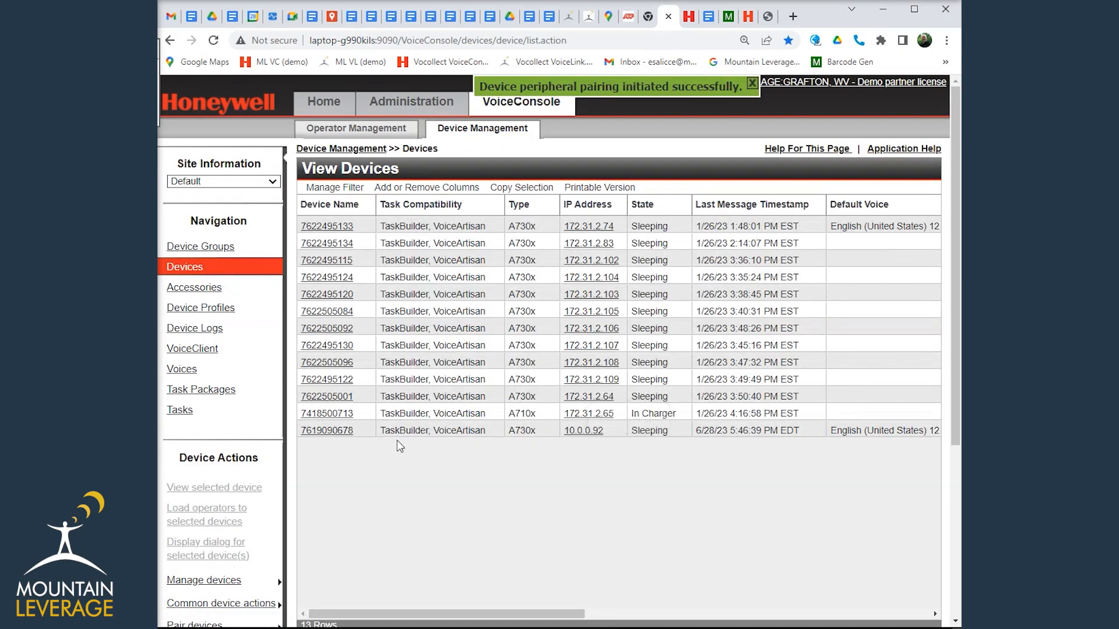
mouse_move(508, 218)
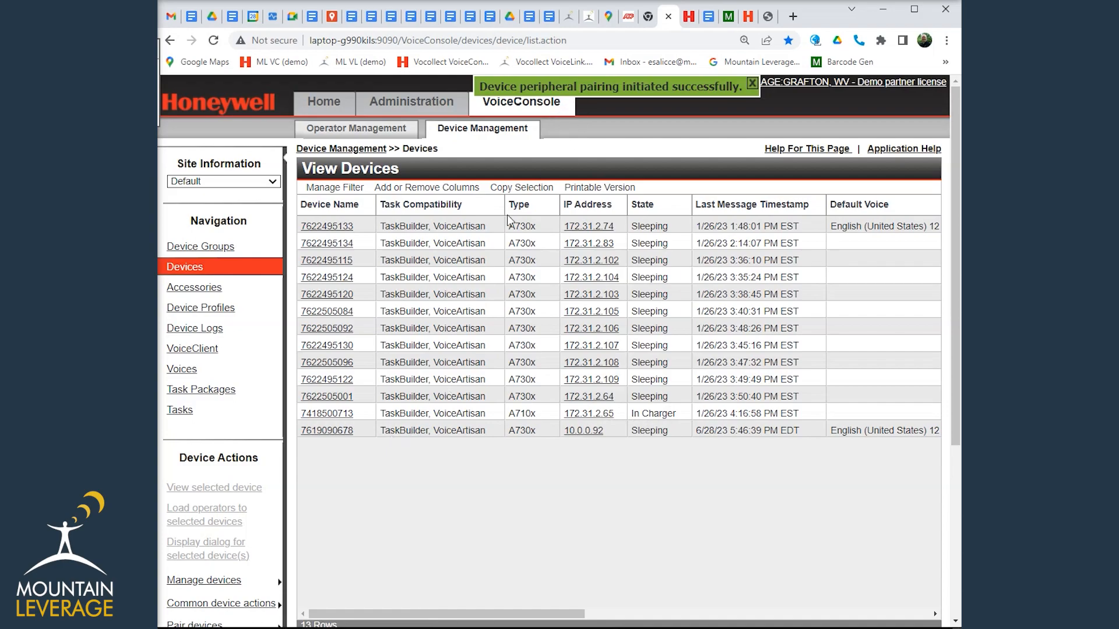
click(326, 430)
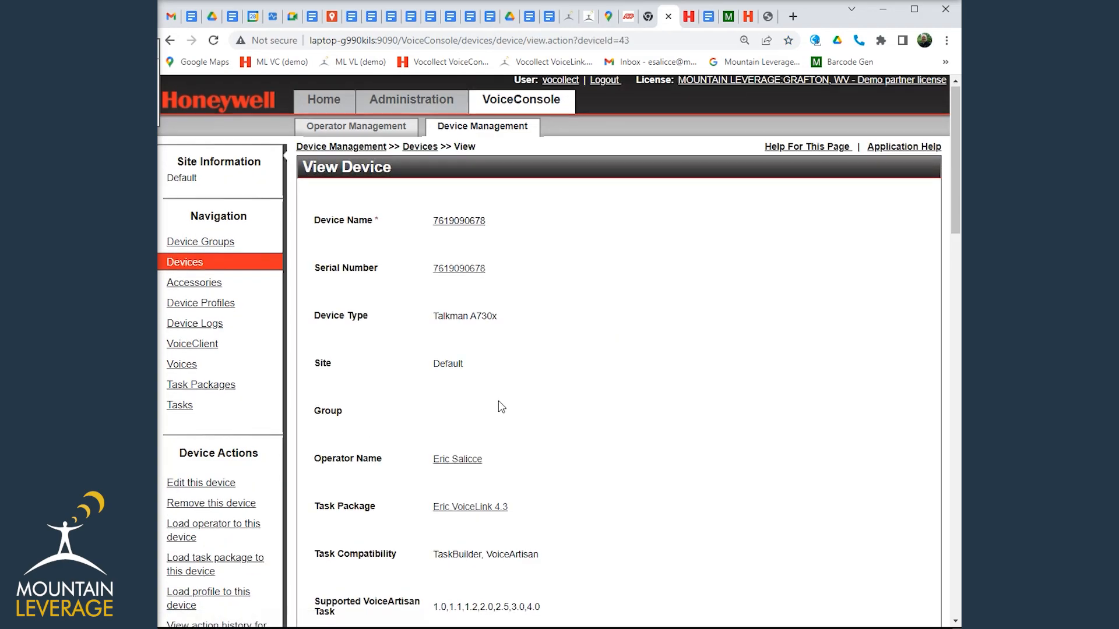
scroll(down, 3)
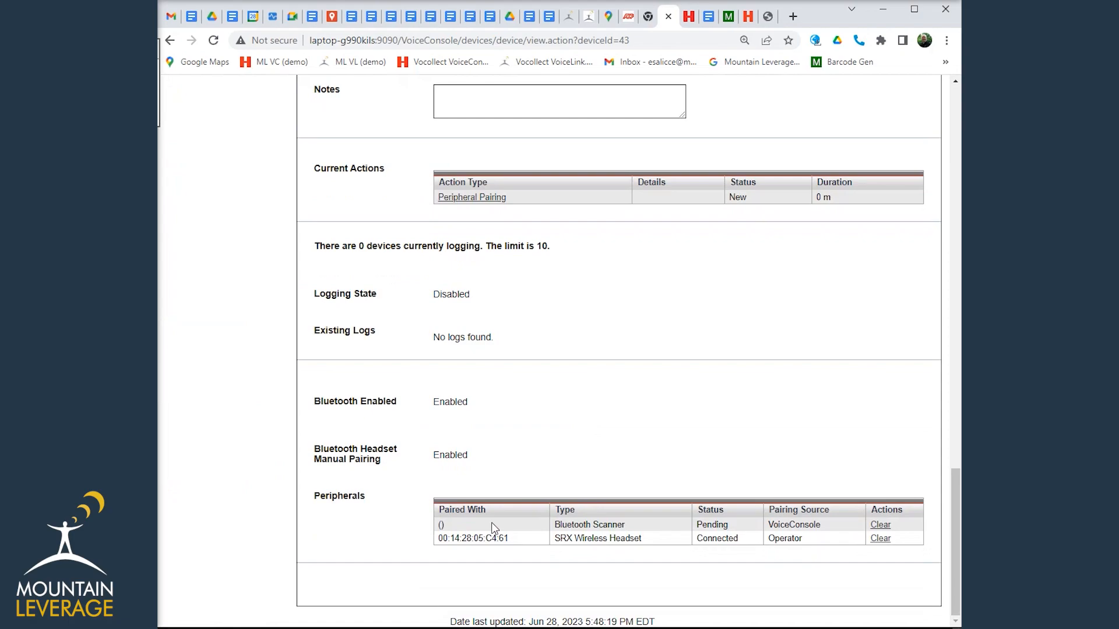
mouse_move(471, 530)
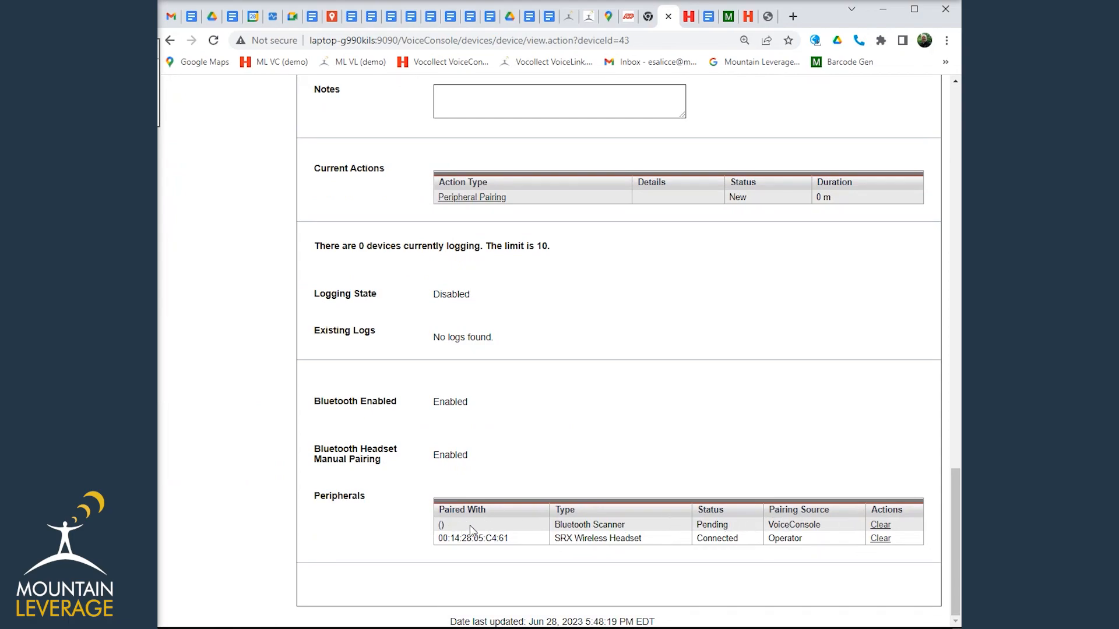
mouse_move(496, 446)
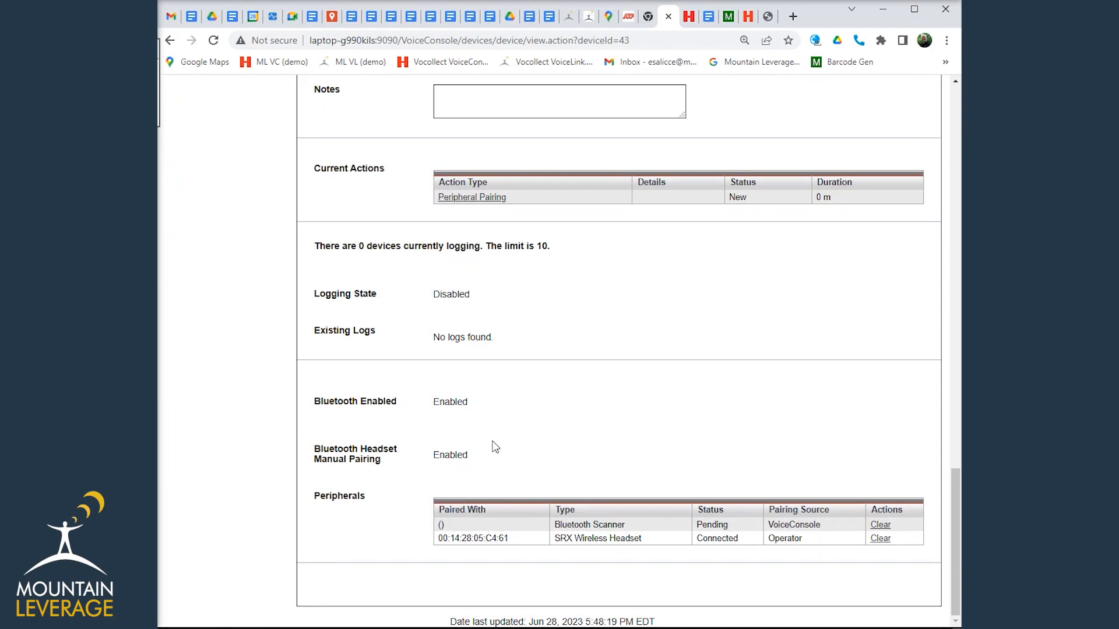
scroll(up, 3)
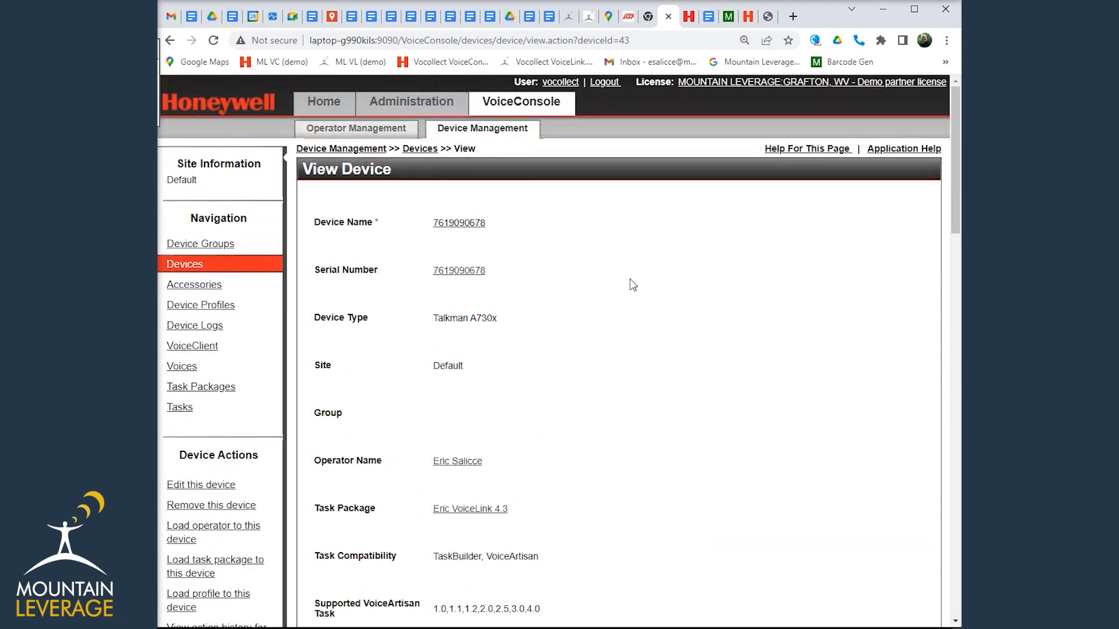
mouse_move(706, 15)
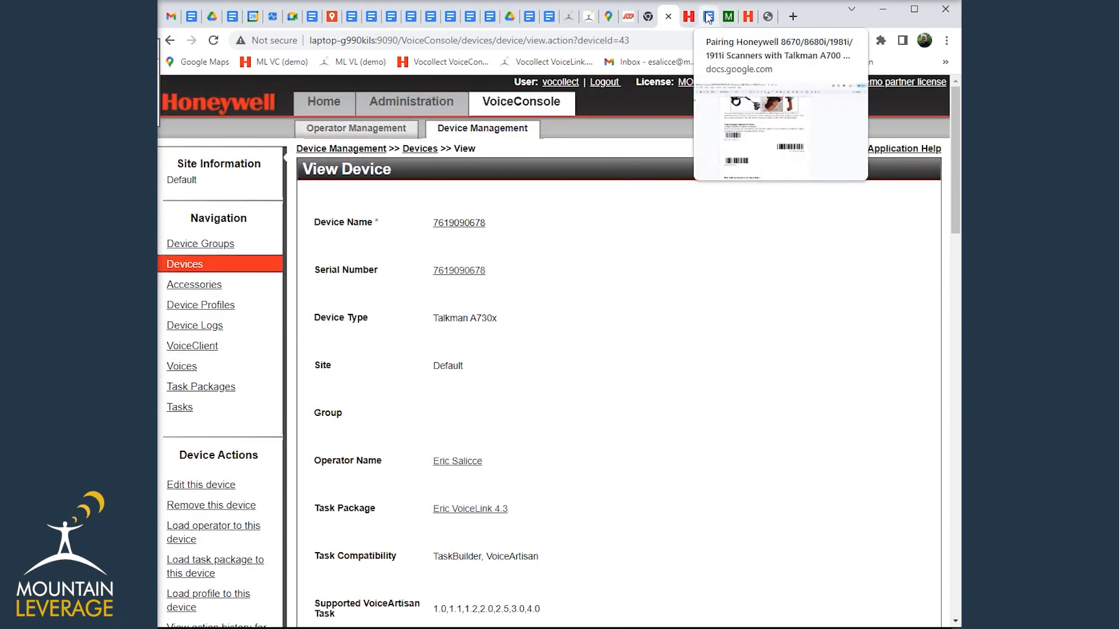
- Switch to the 8675i Quick Start Guide PDF at its Bluetooth Disconnect barcode page
click(706, 15)
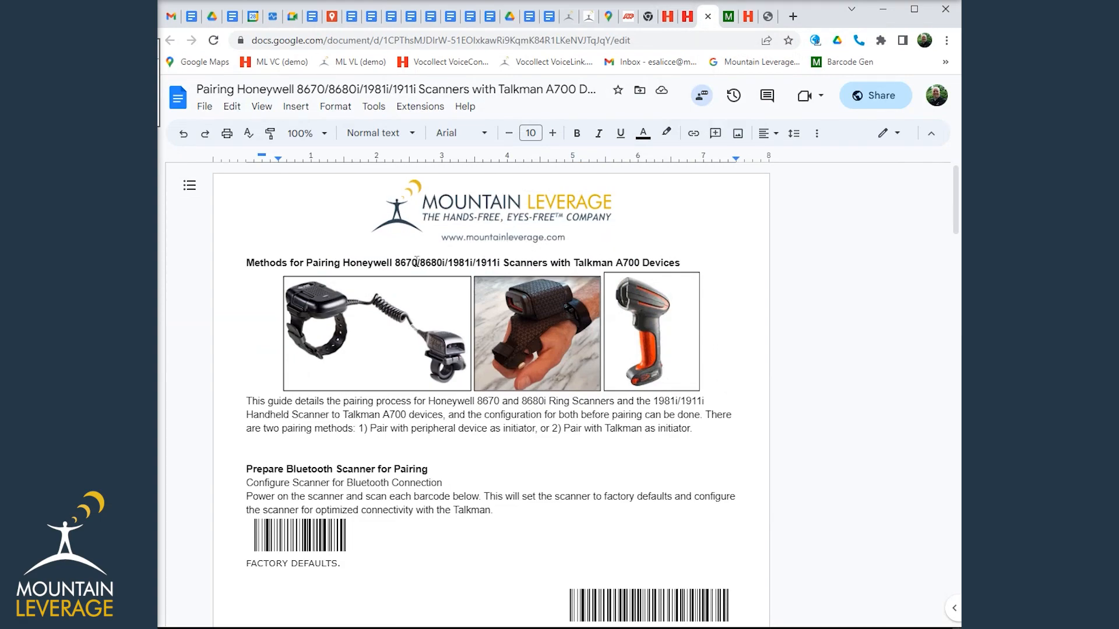
scroll(down, 3)
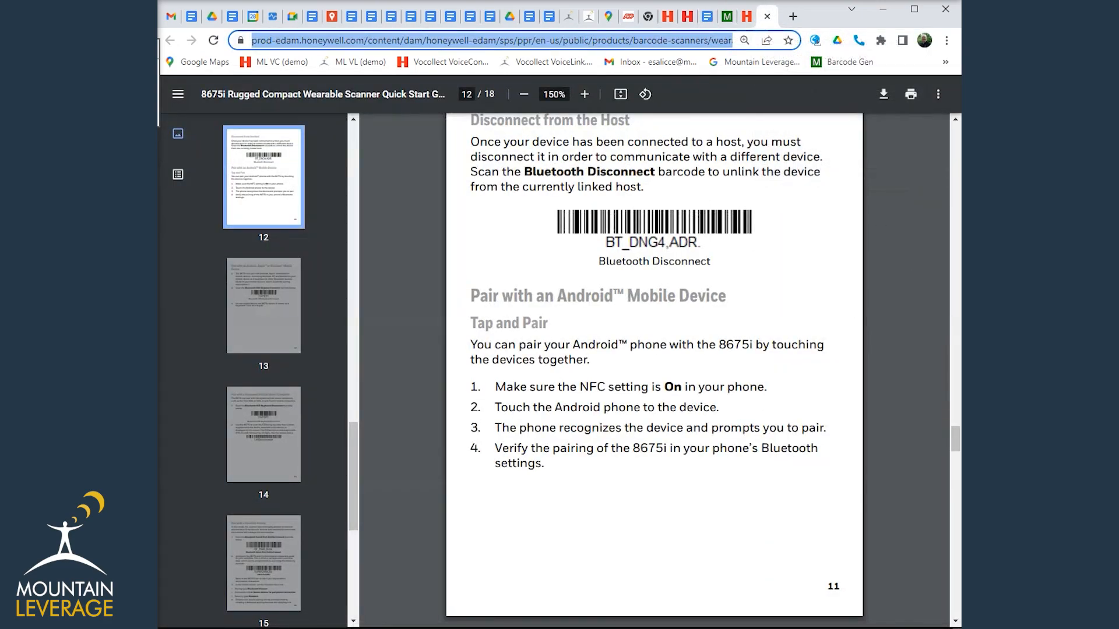
- Navigate the guide to page 15, 'Pair with a Vocollect Device', steps 3–5 and EZPairing barcodes
click(262, 176)
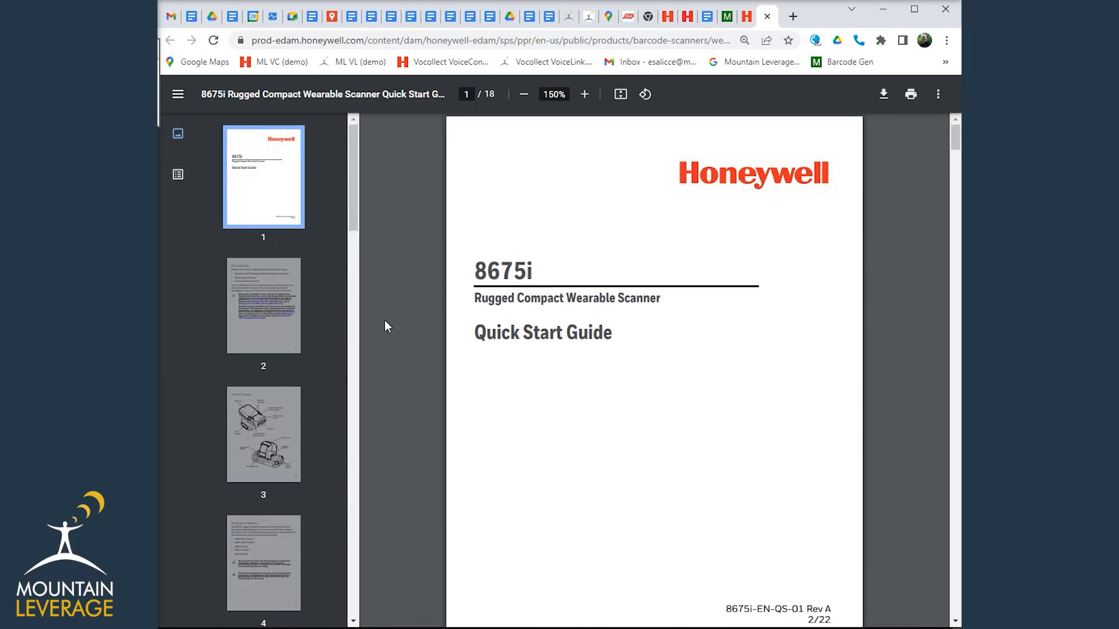
mouse_move(491, 276)
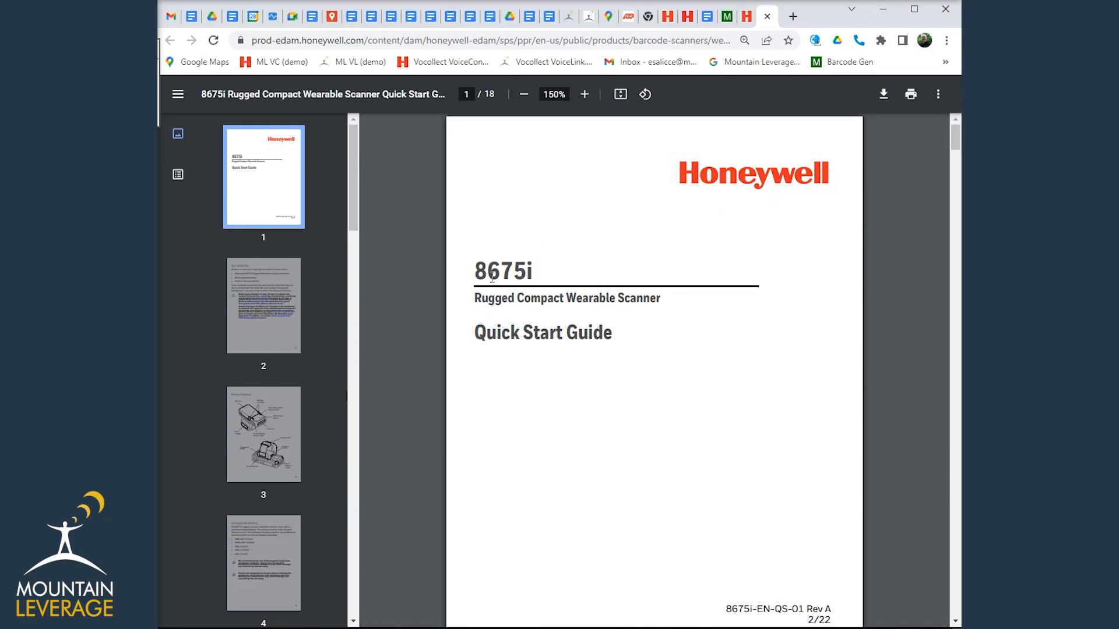
mouse_move(952, 136)
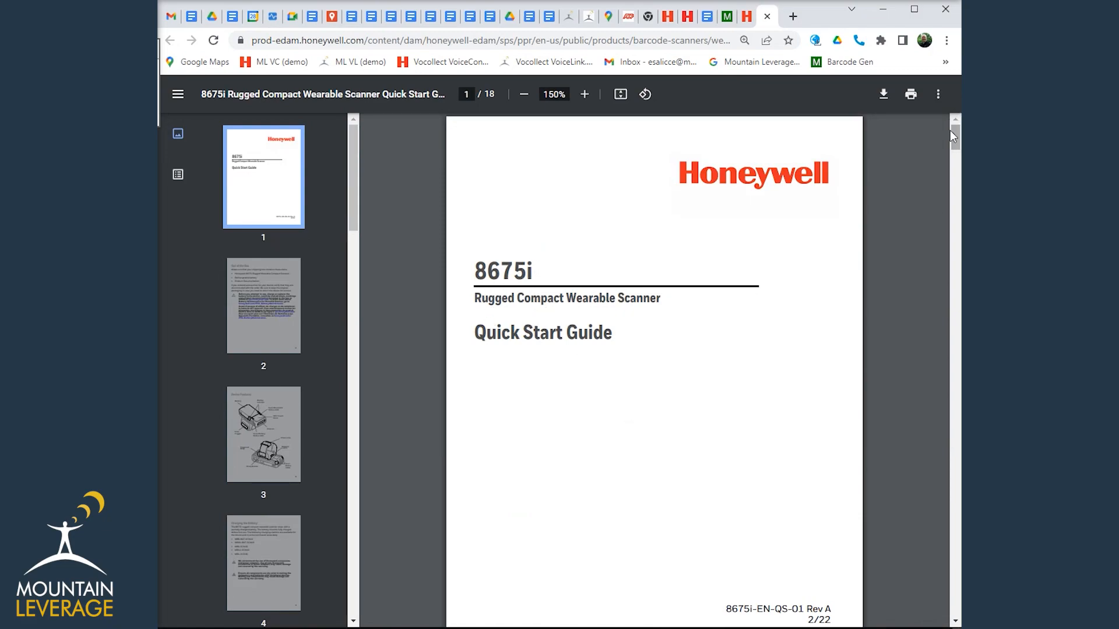
scroll(down, 3)
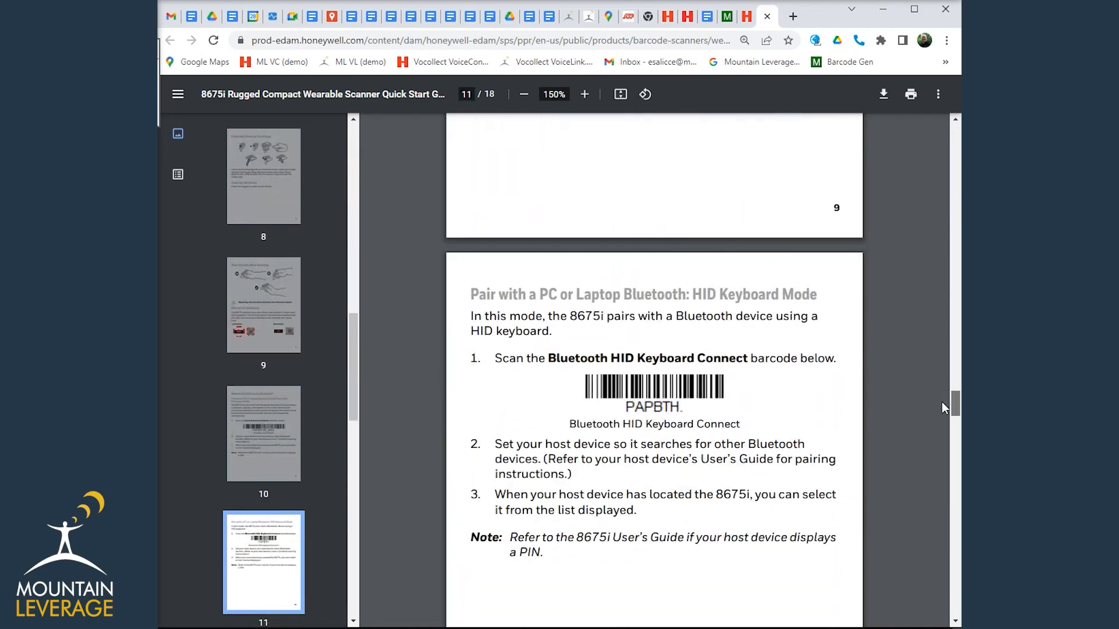
scroll(down, 3)
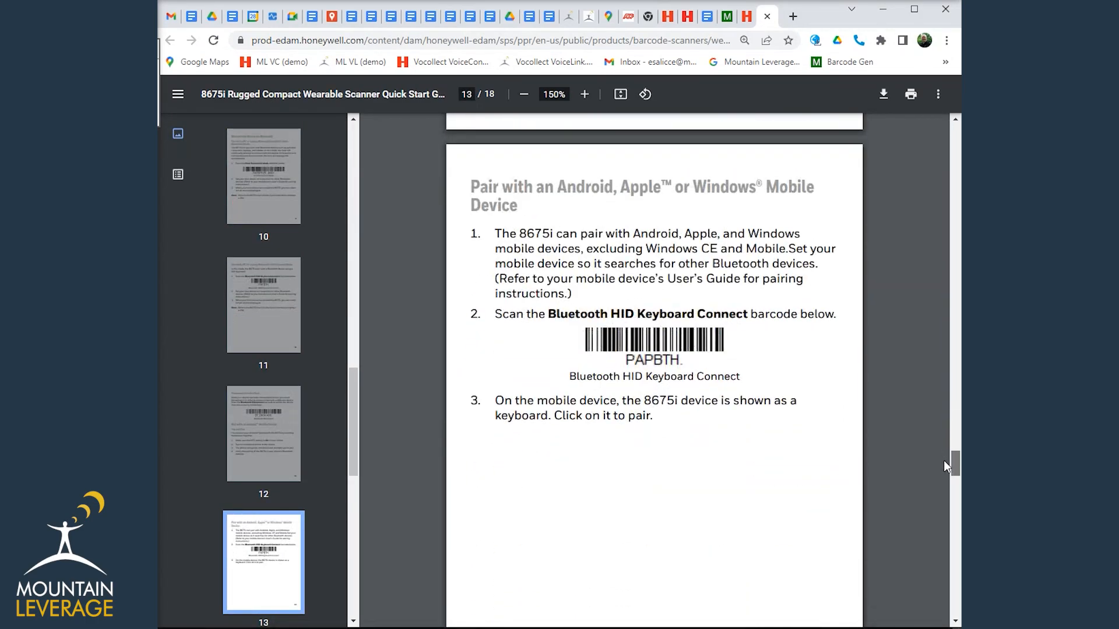
scroll(down, 3)
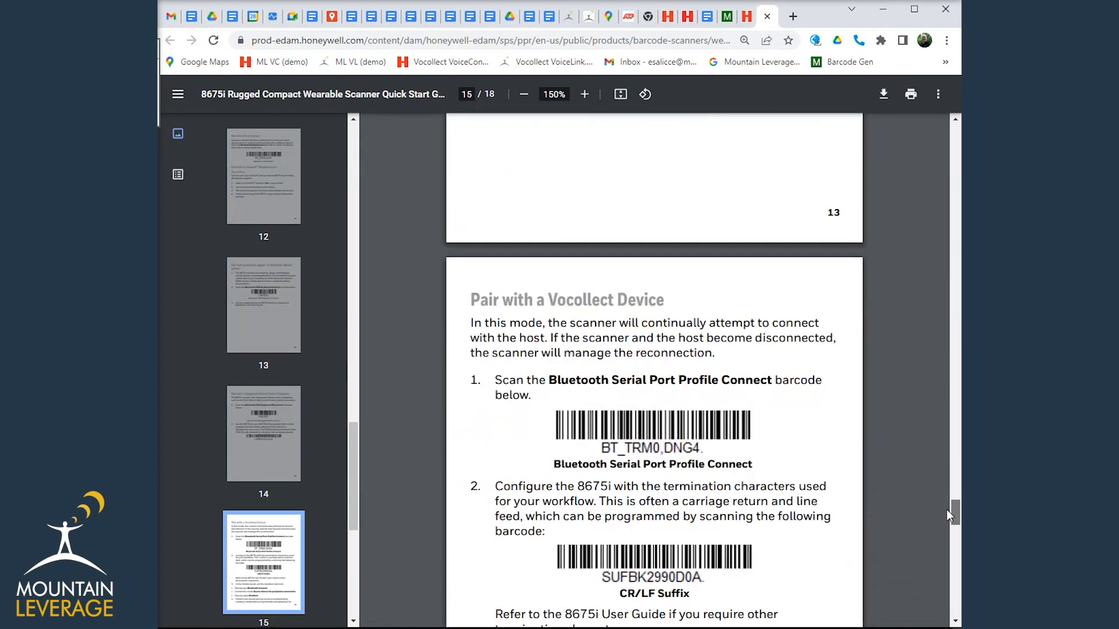
scroll(down, 3)
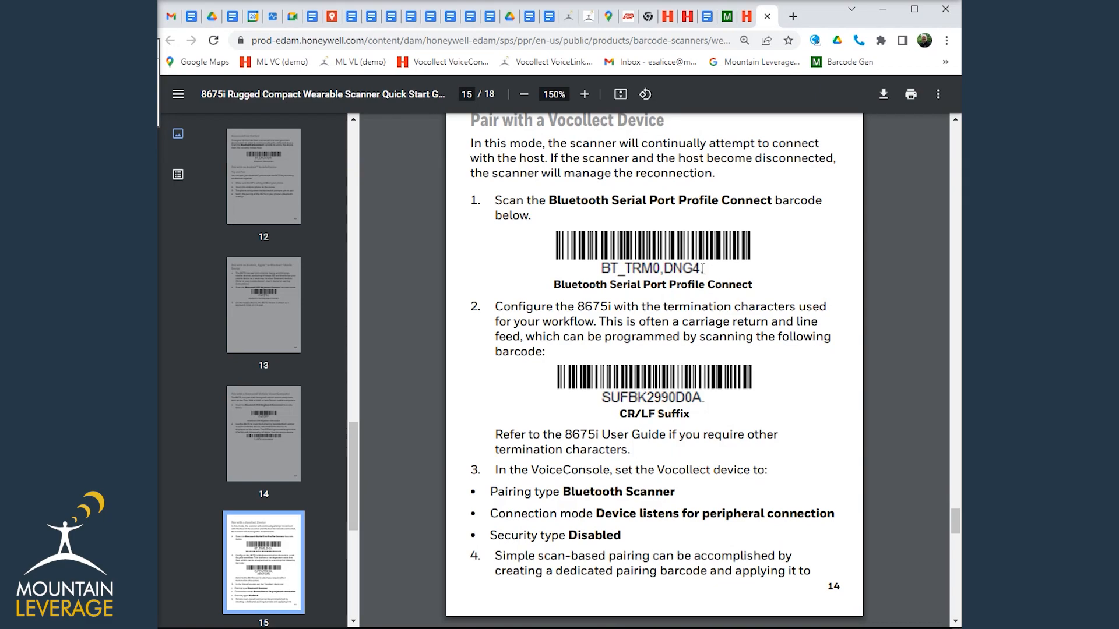
scroll(down, 3)
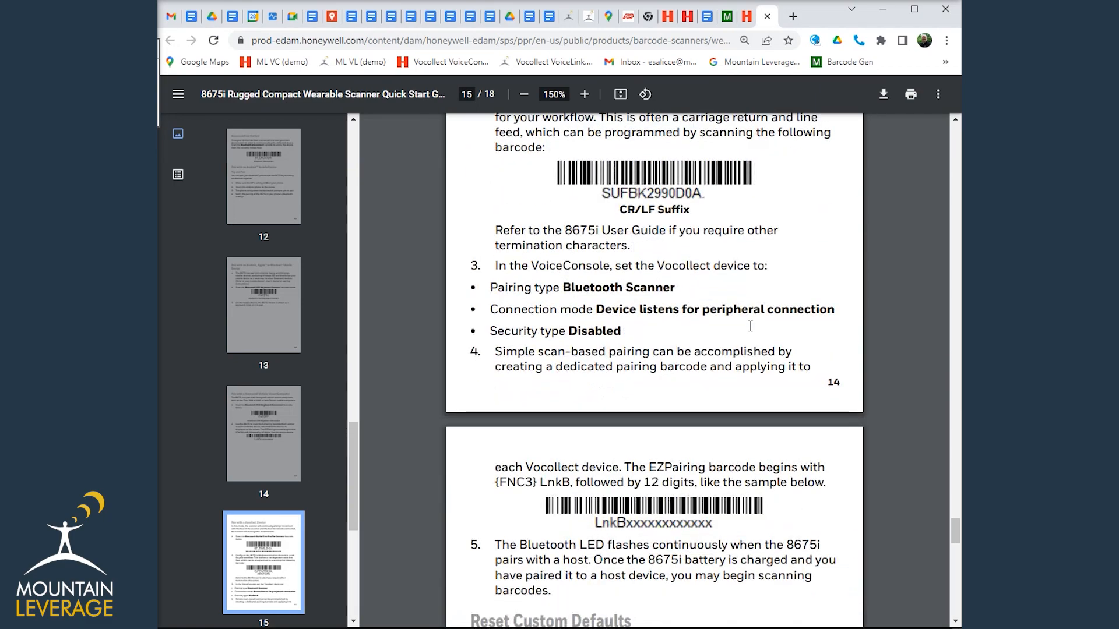
scroll(down, 3)
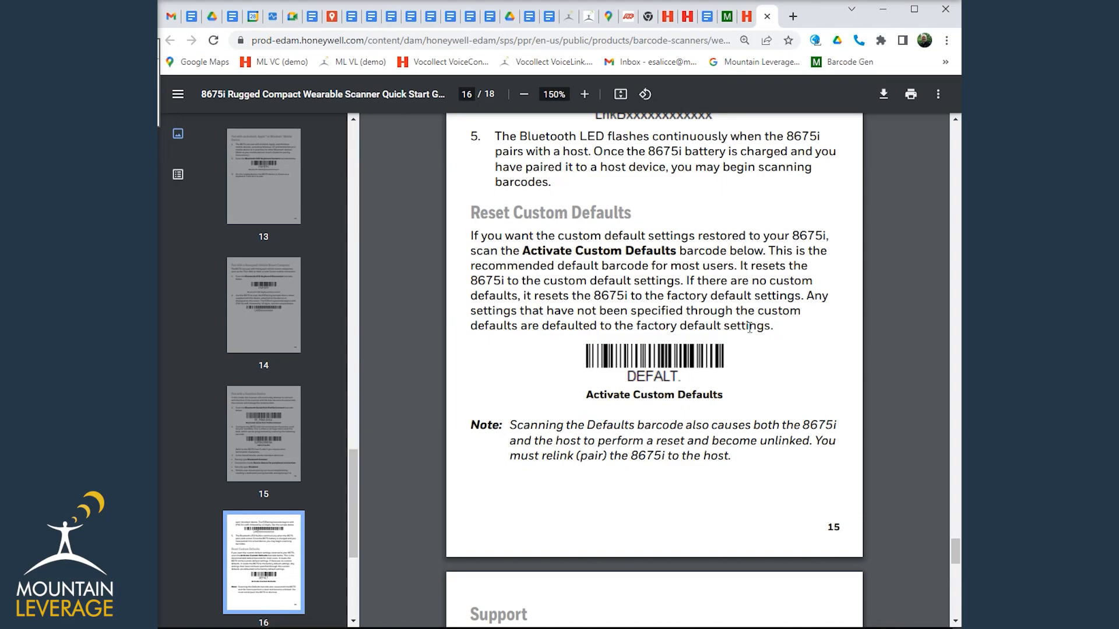
mouse_move(696, 199)
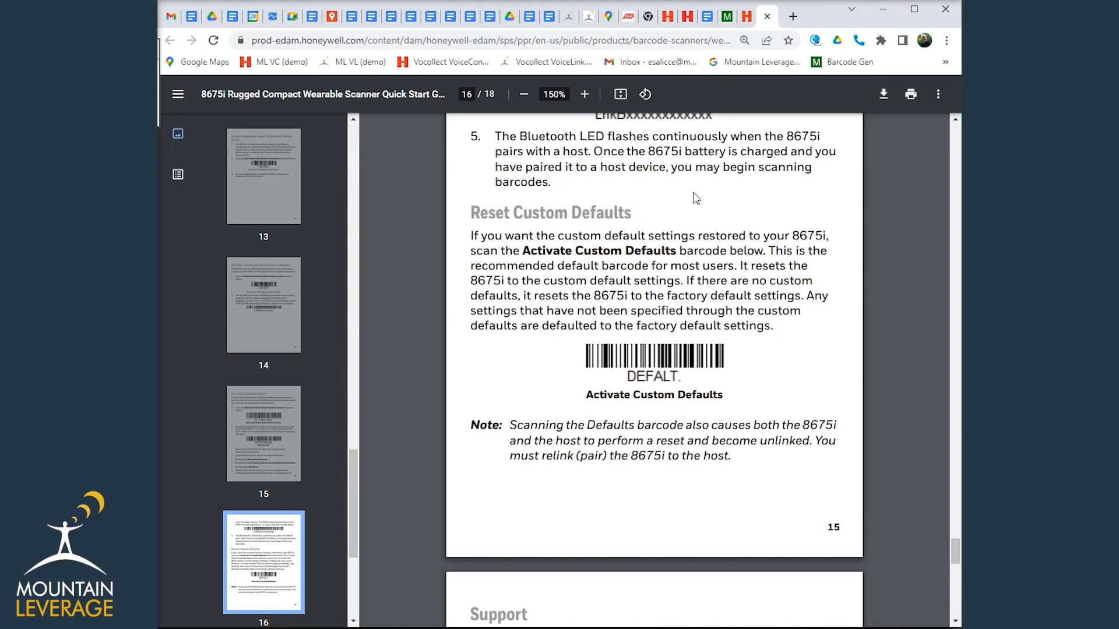
scroll(up, 3)
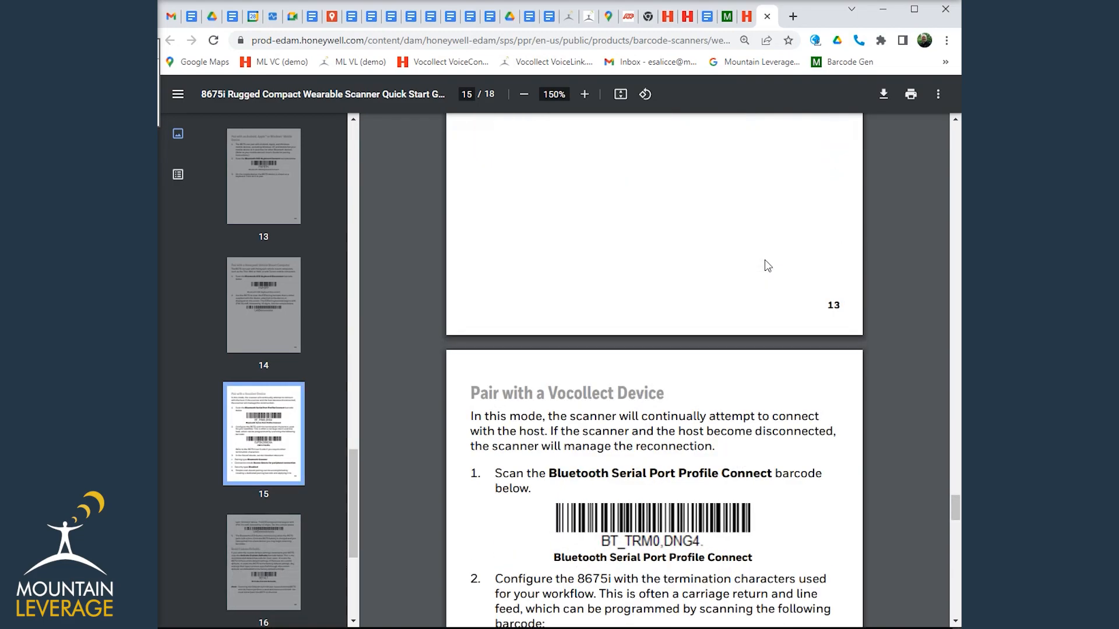
mouse_move(767, 262)
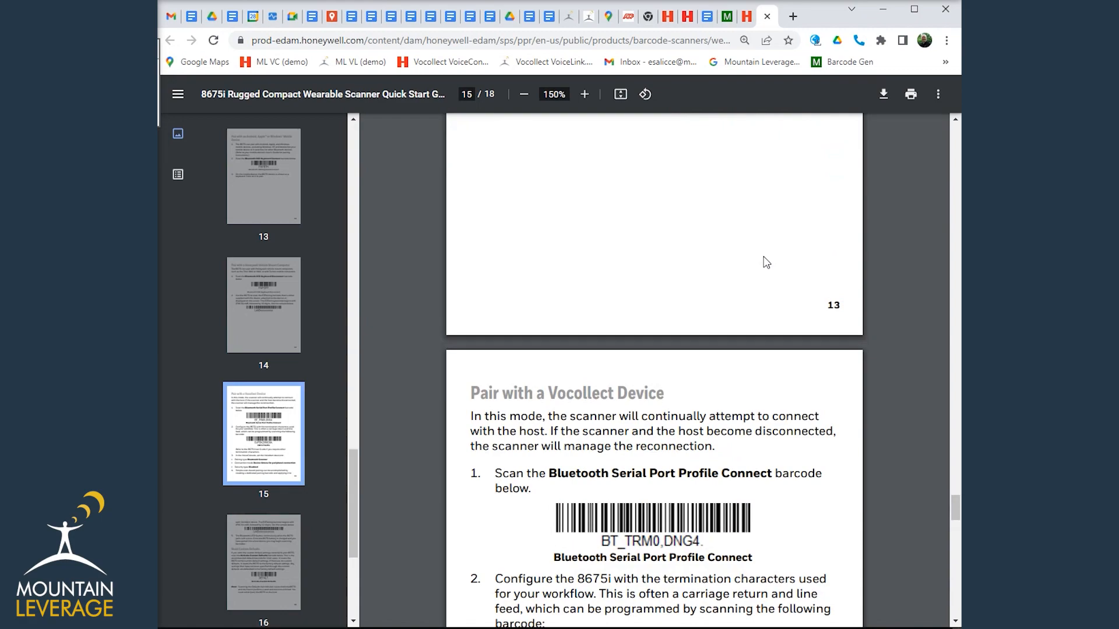
scroll(down, 3)
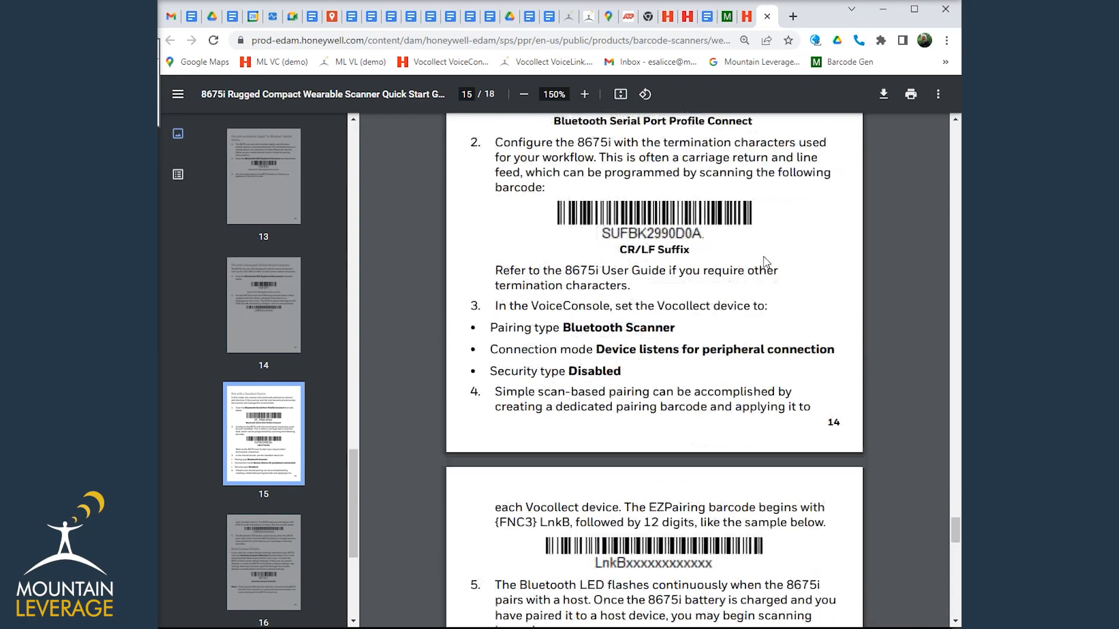
scroll(down, 3)
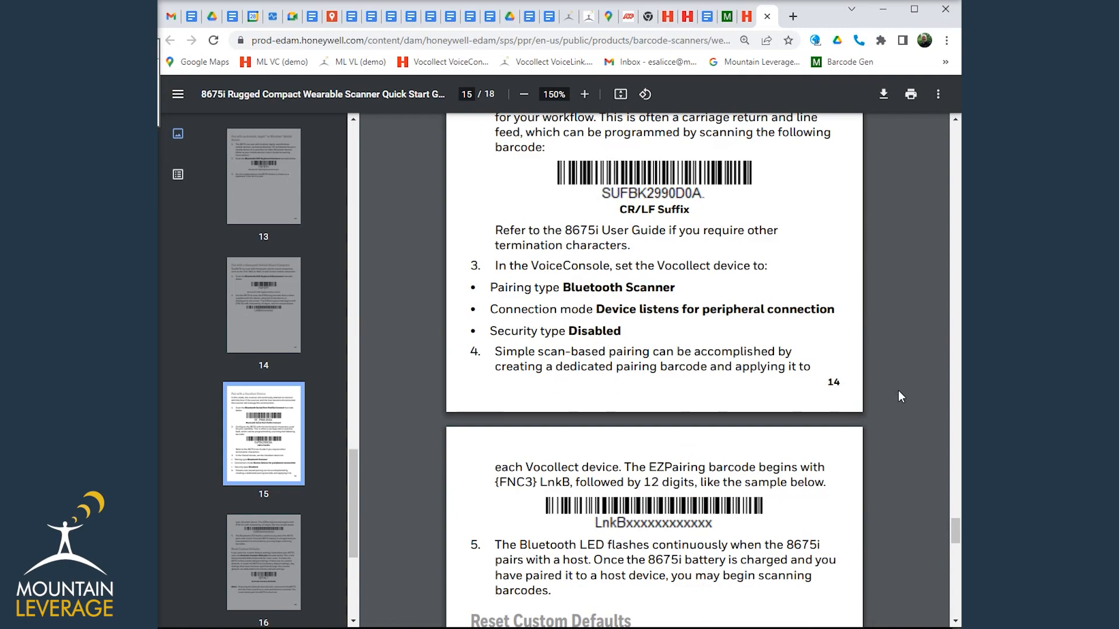
mouse_move(864, 398)
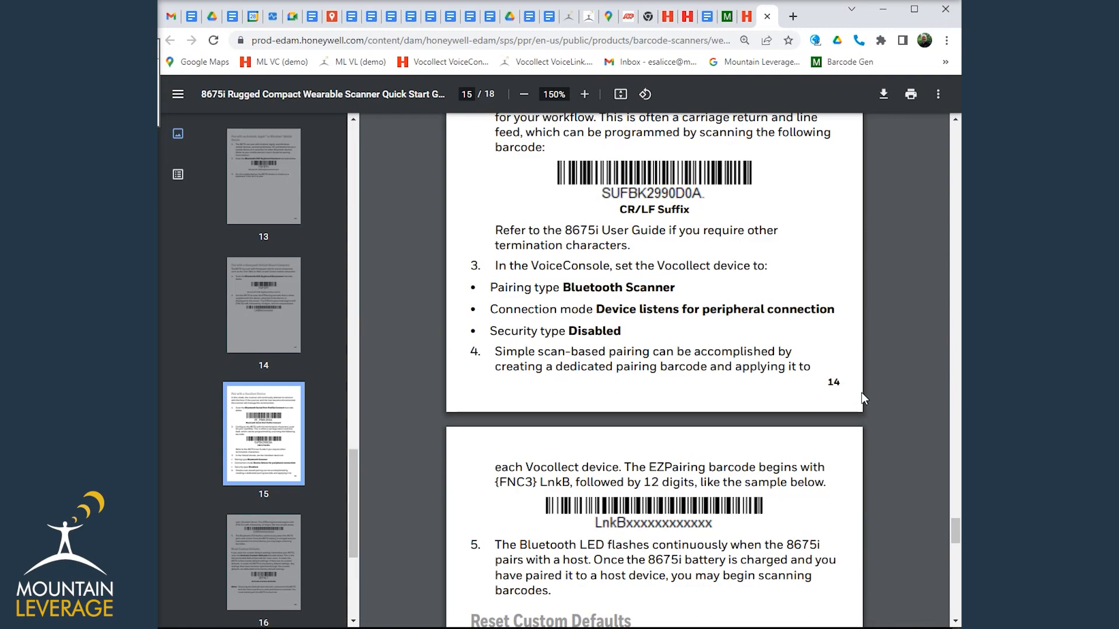
mouse_move(614, 524)
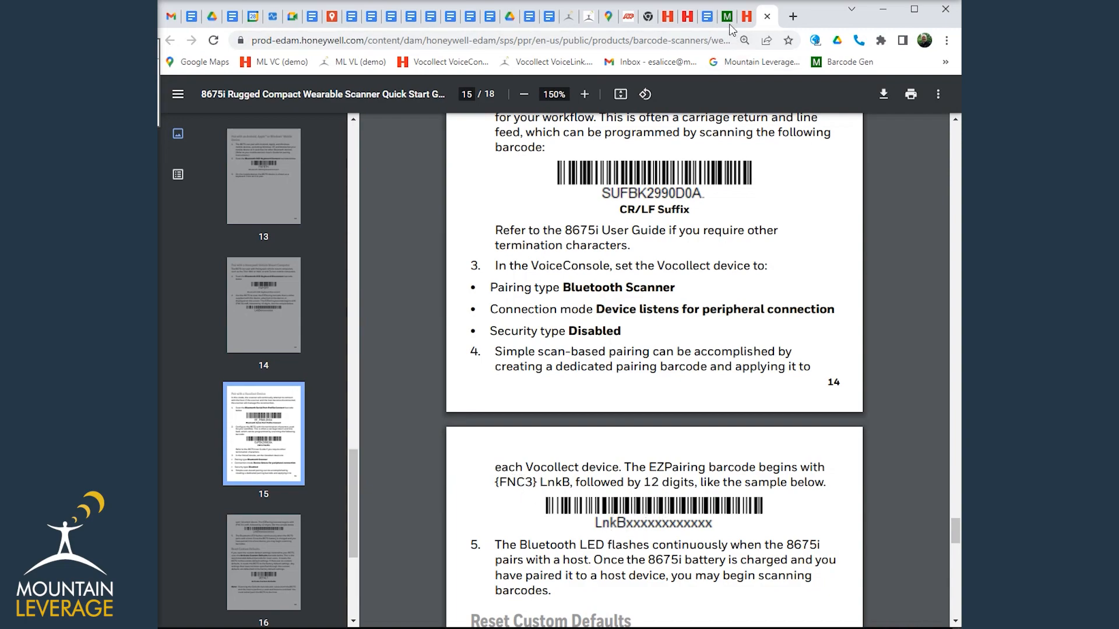
- Show the Morovia Code 128 barcode encoding ~3LnkBD4CA6E55ECFC with the ~3LnkB prefix selected
click(706, 15)
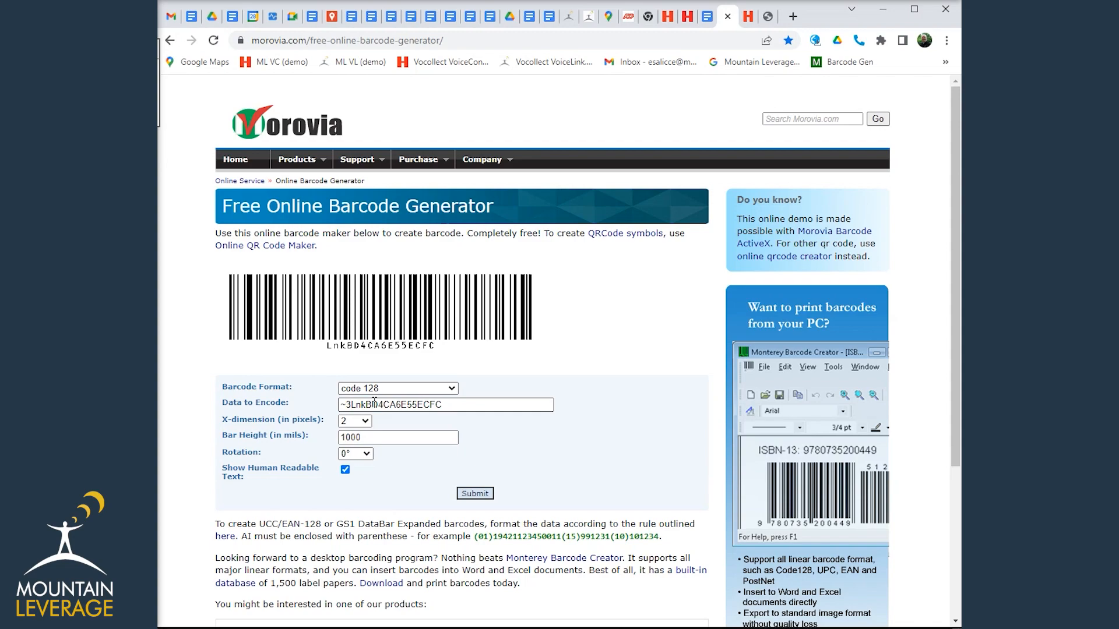
double_click(356, 404)
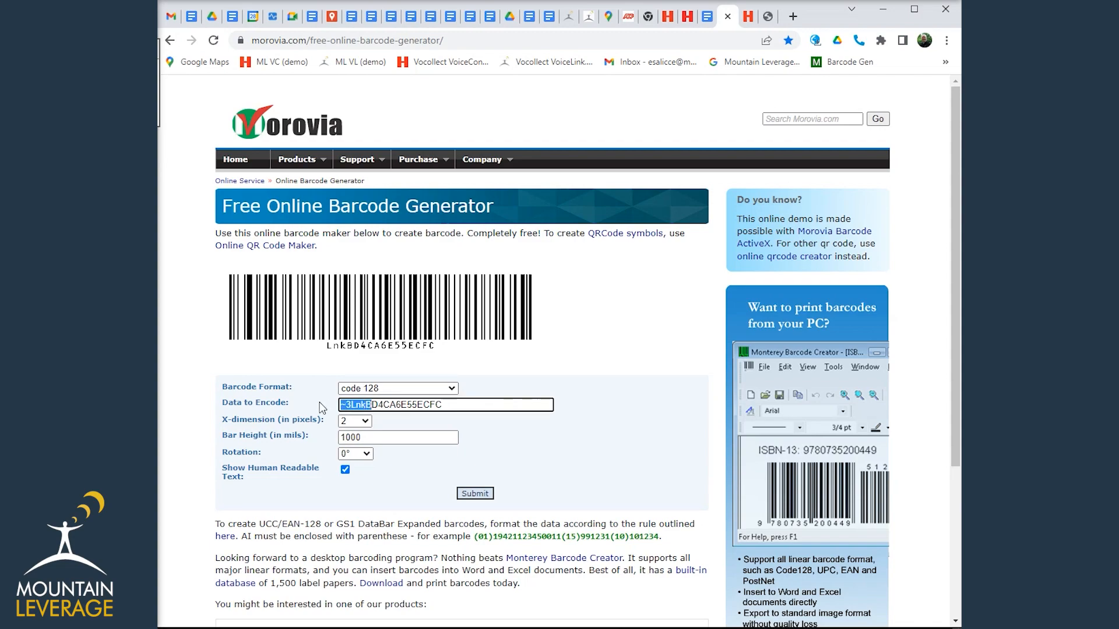
mouse_move(635, 366)
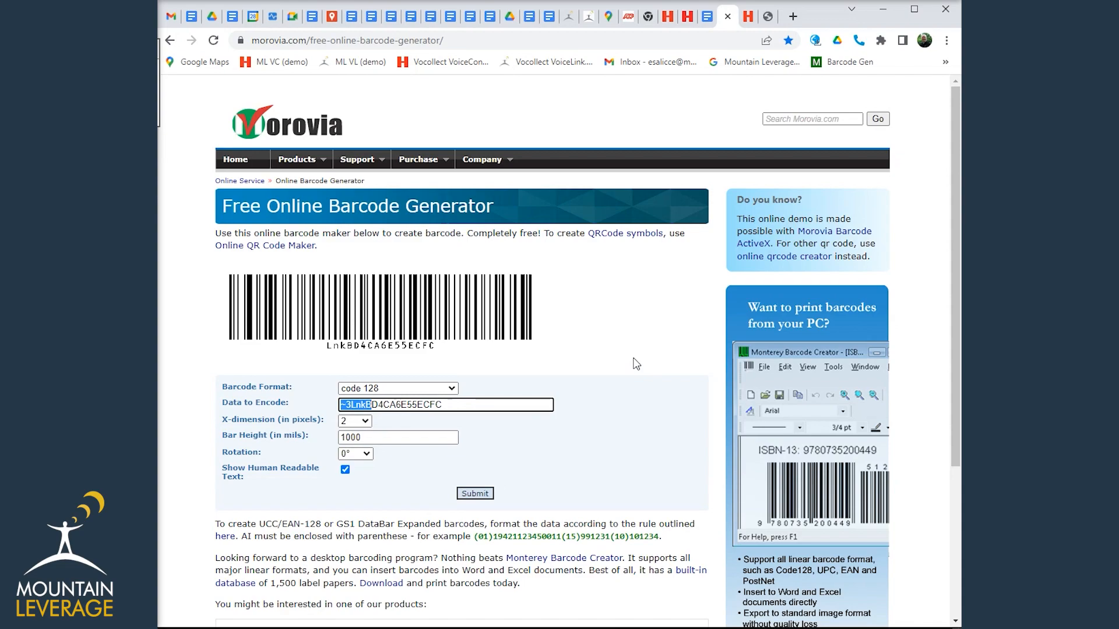
mouse_move(716, 120)
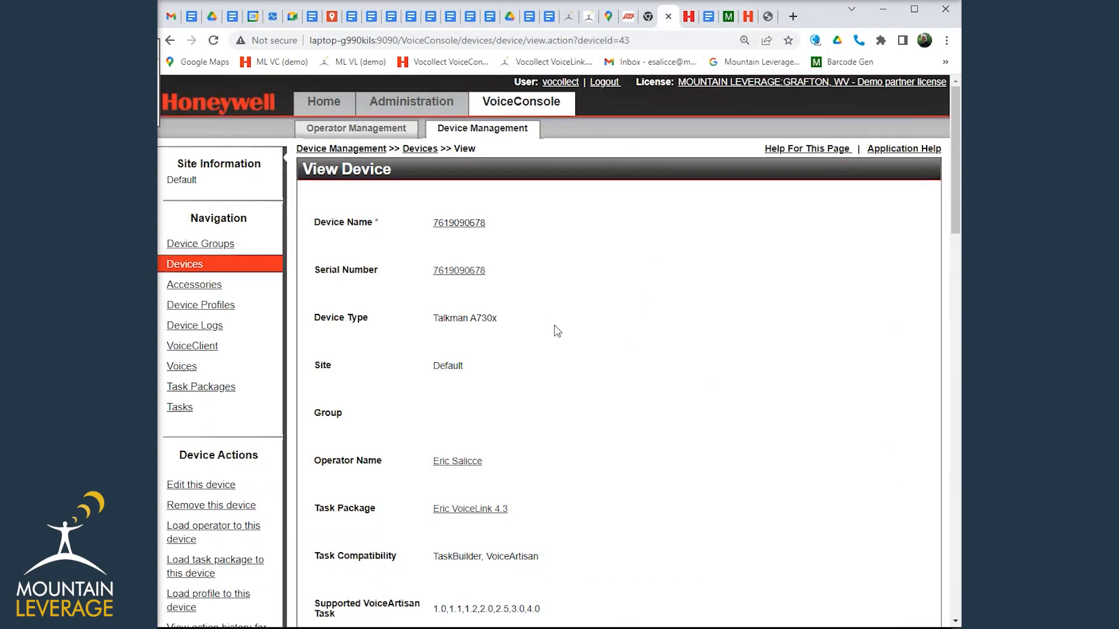
mouse_move(496, 204)
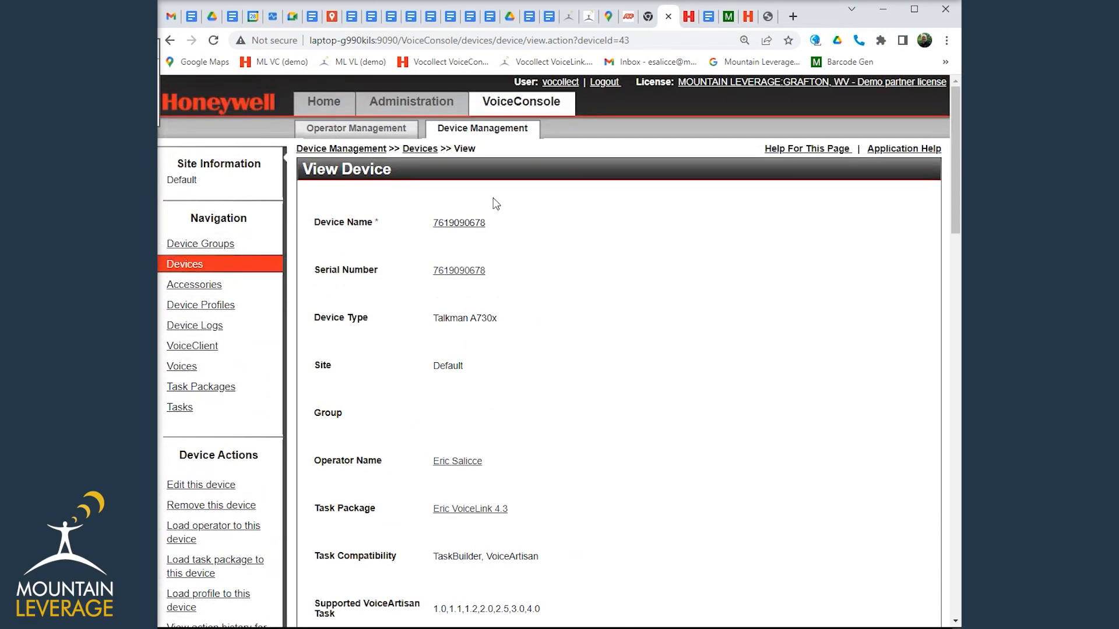
click(419, 148)
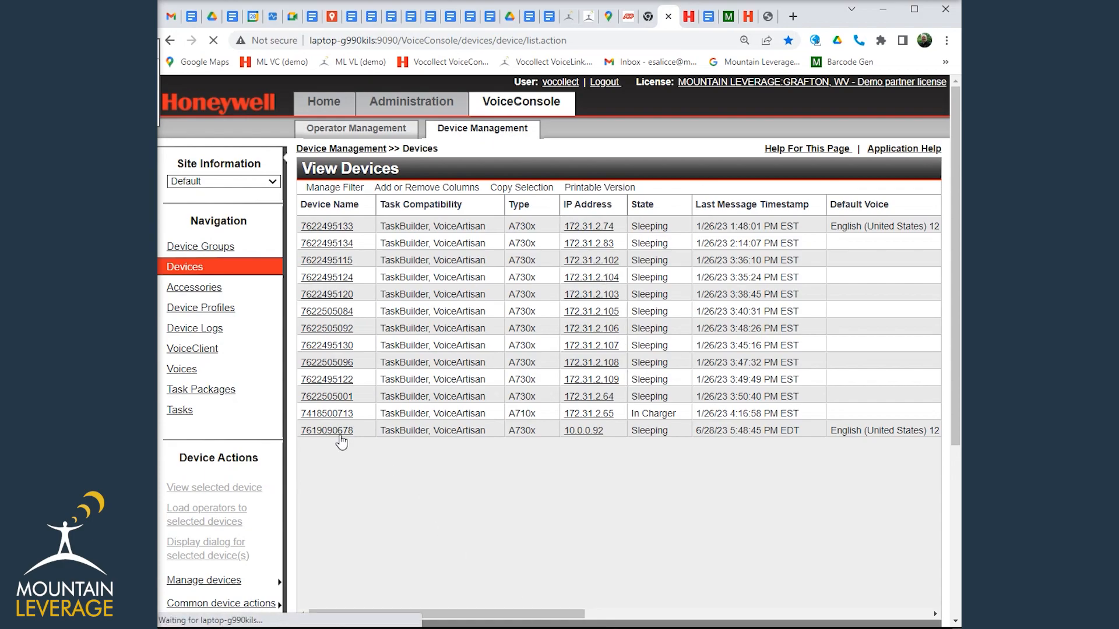
click(327, 430)
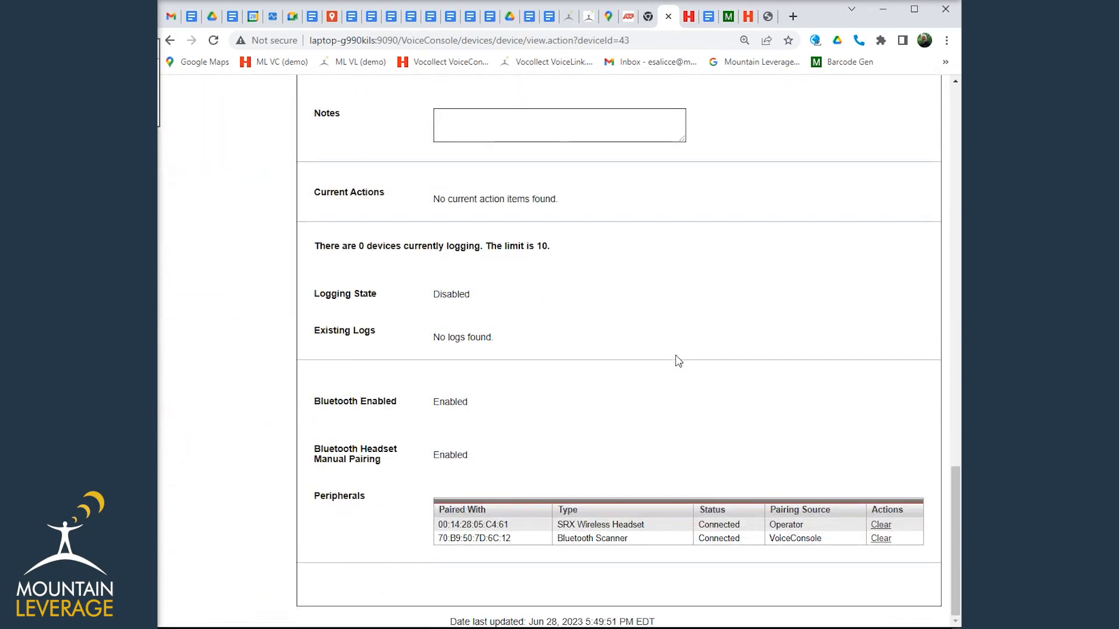
mouse_move(503, 513)
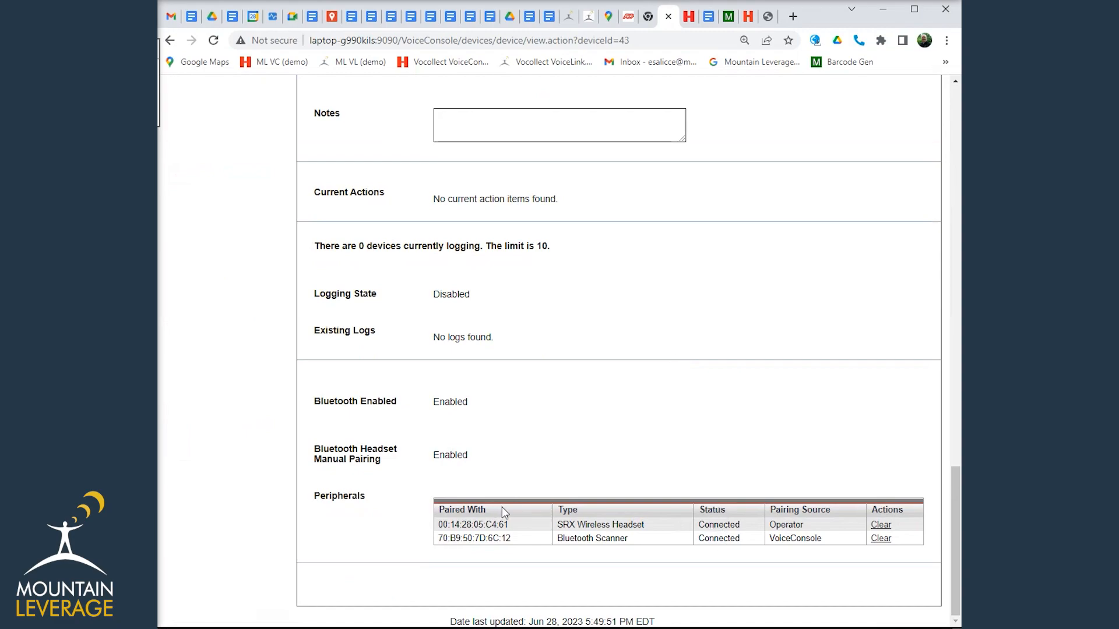
mouse_move(590, 538)
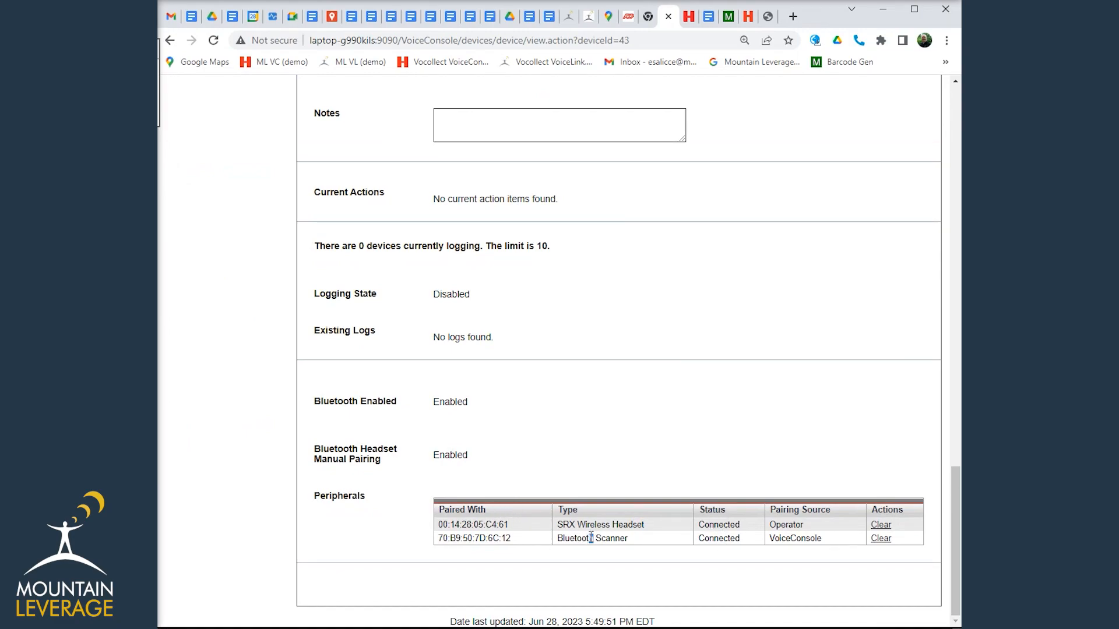
double_click(476, 538)
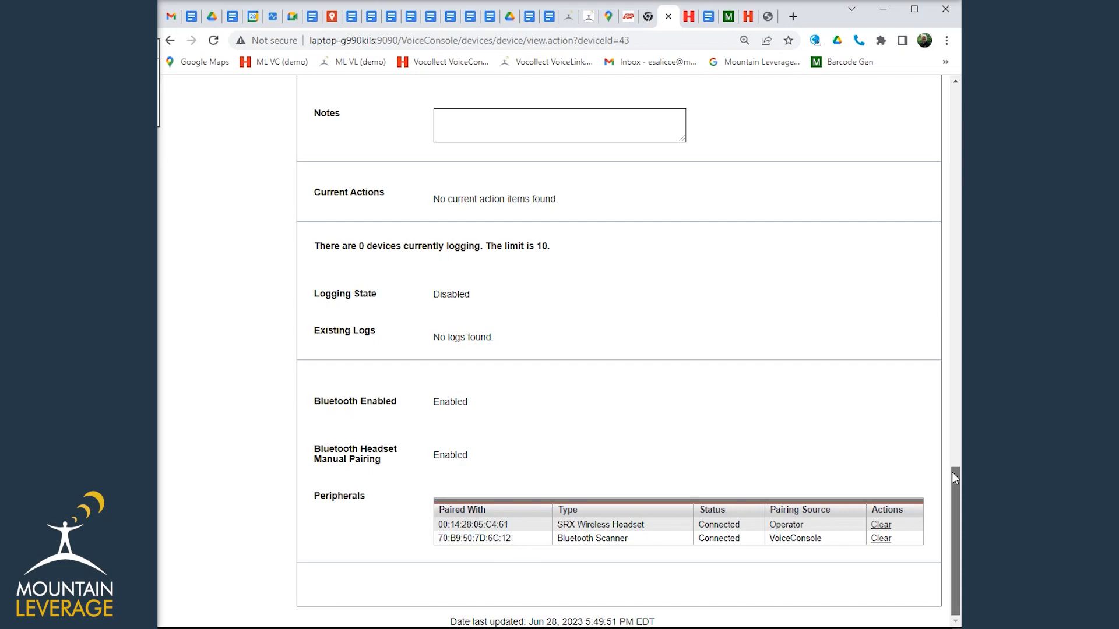
scroll(up, 3)
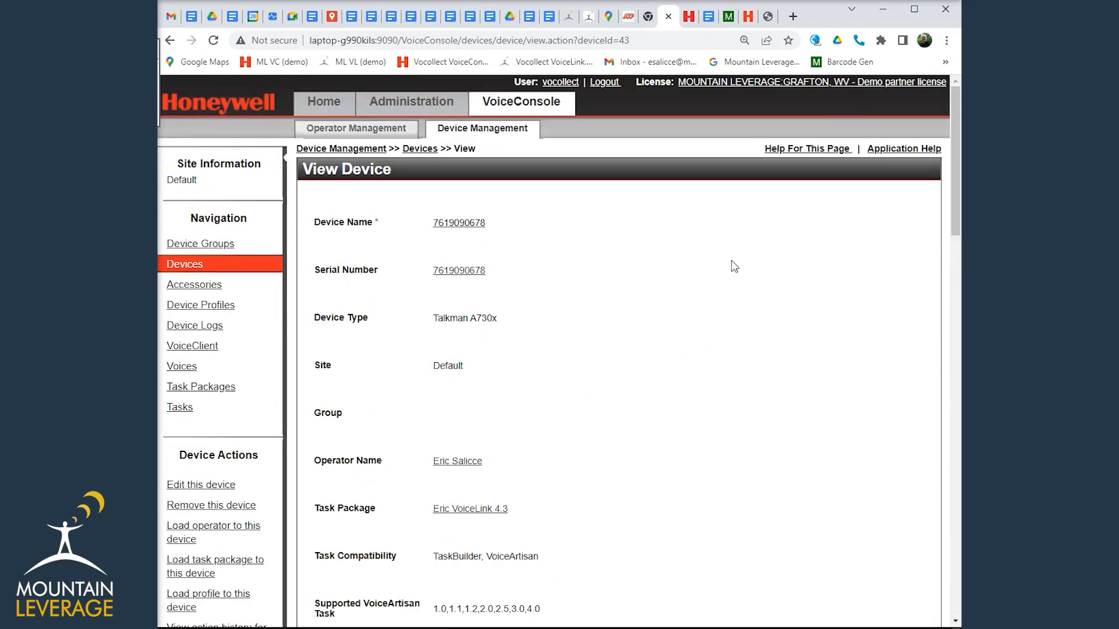
mouse_move(685, 279)
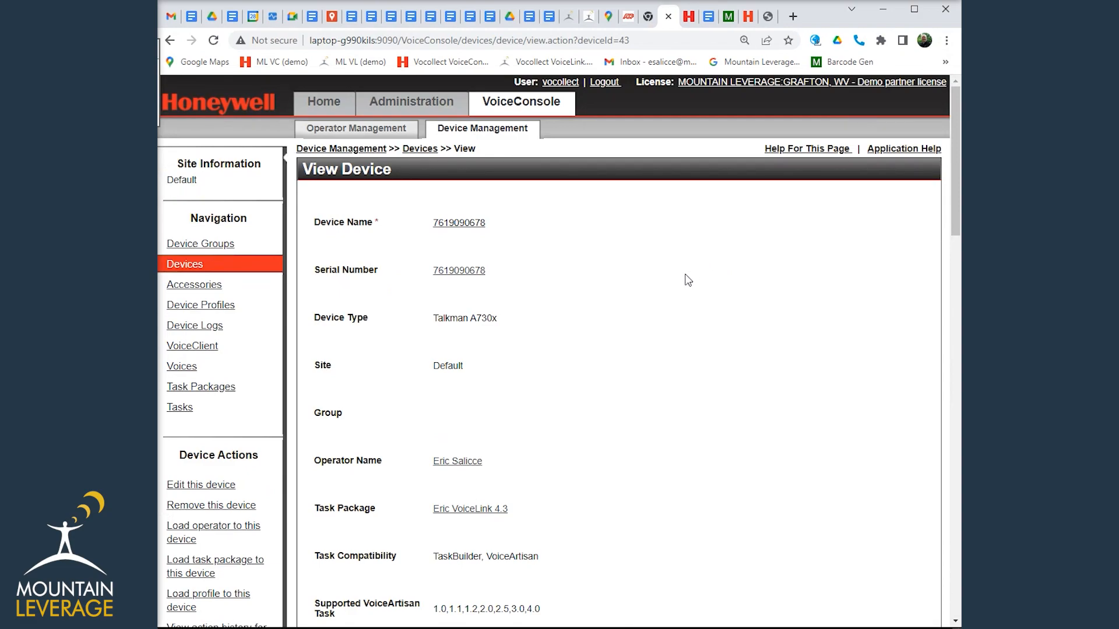
mouse_move(201, 387)
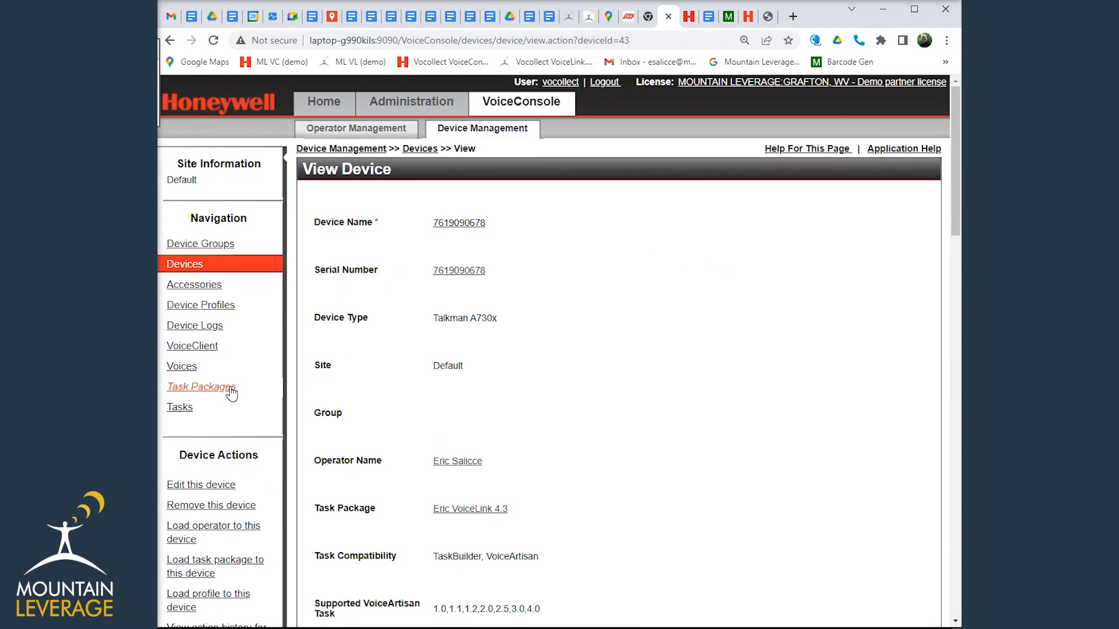
mouse_move(202, 387)
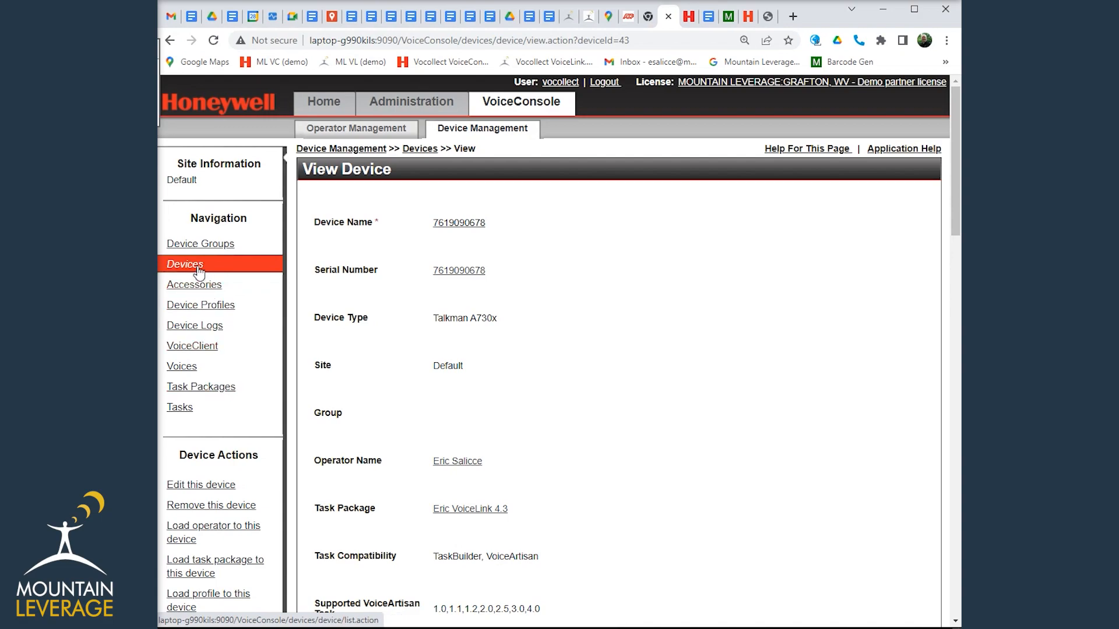
mouse_move(198, 400)
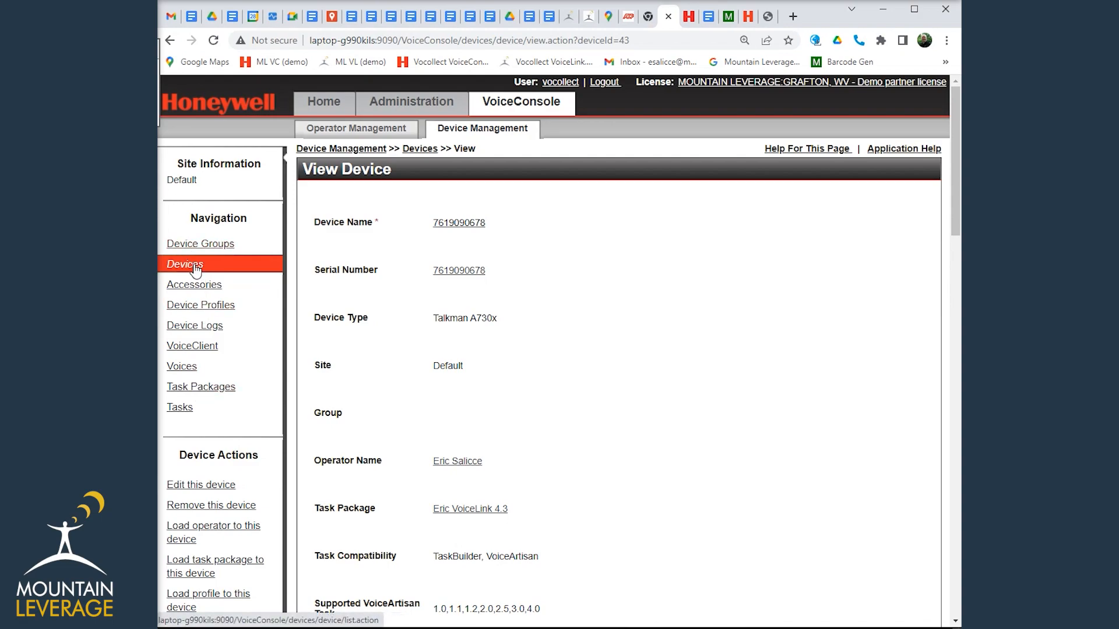
- Go to the Task Packages list showing Eric VoiceLink 4.3
click(184, 266)
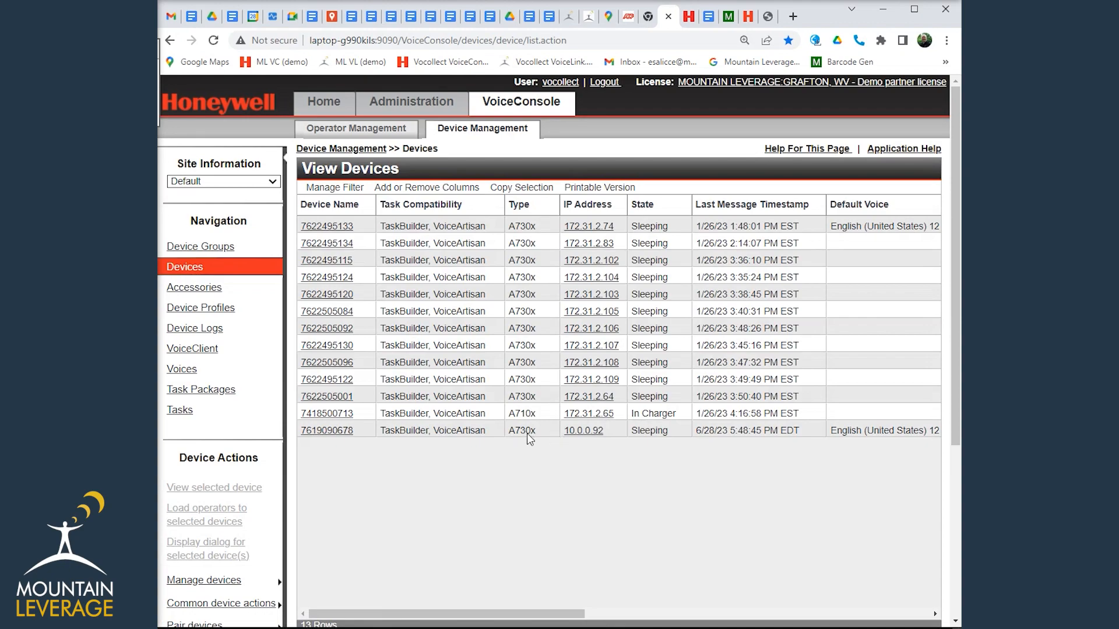
mouse_move(201, 307)
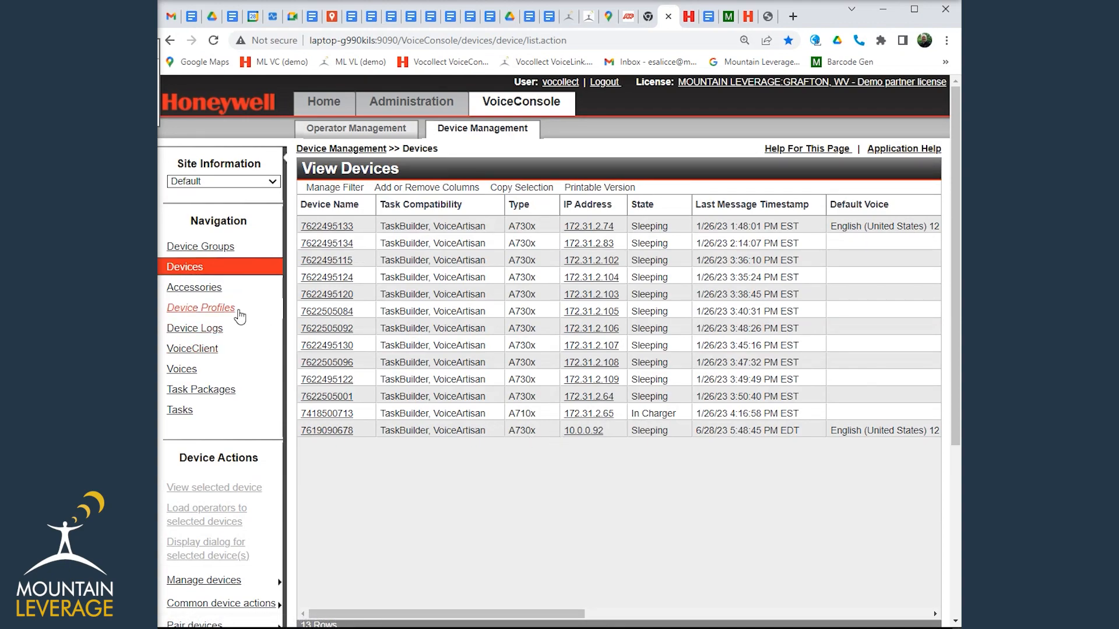
mouse_move(201, 308)
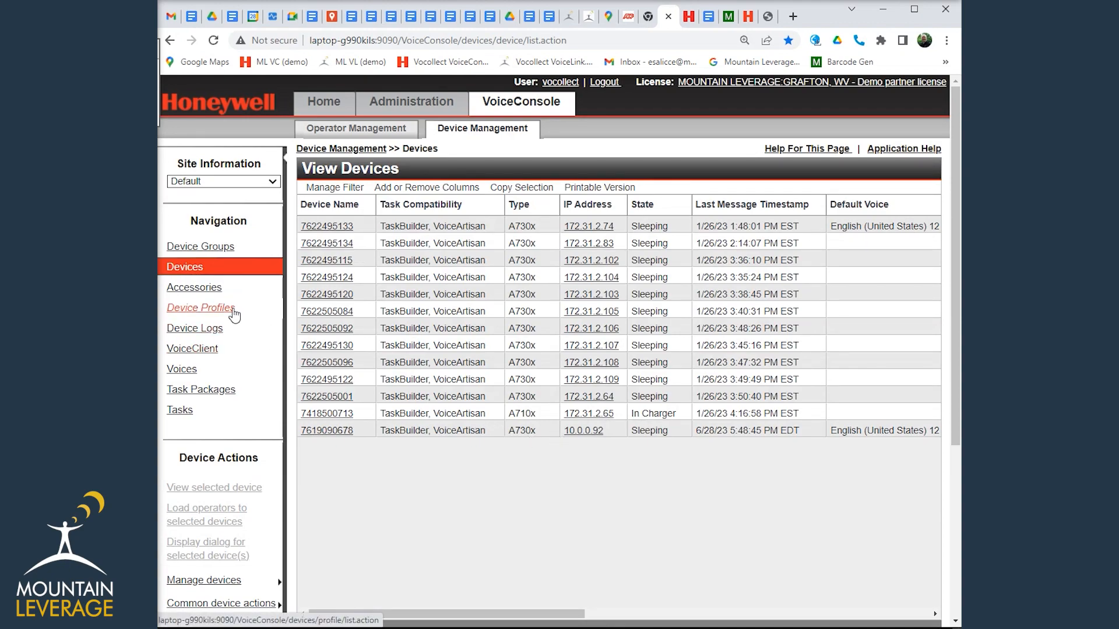
mouse_move(202, 389)
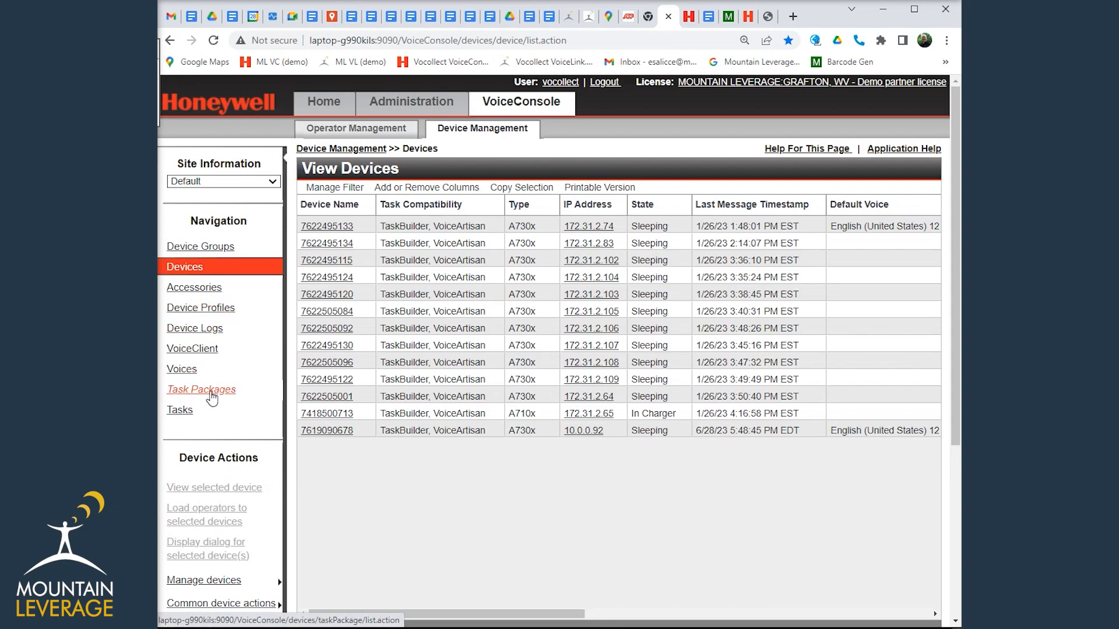
click(200, 389)
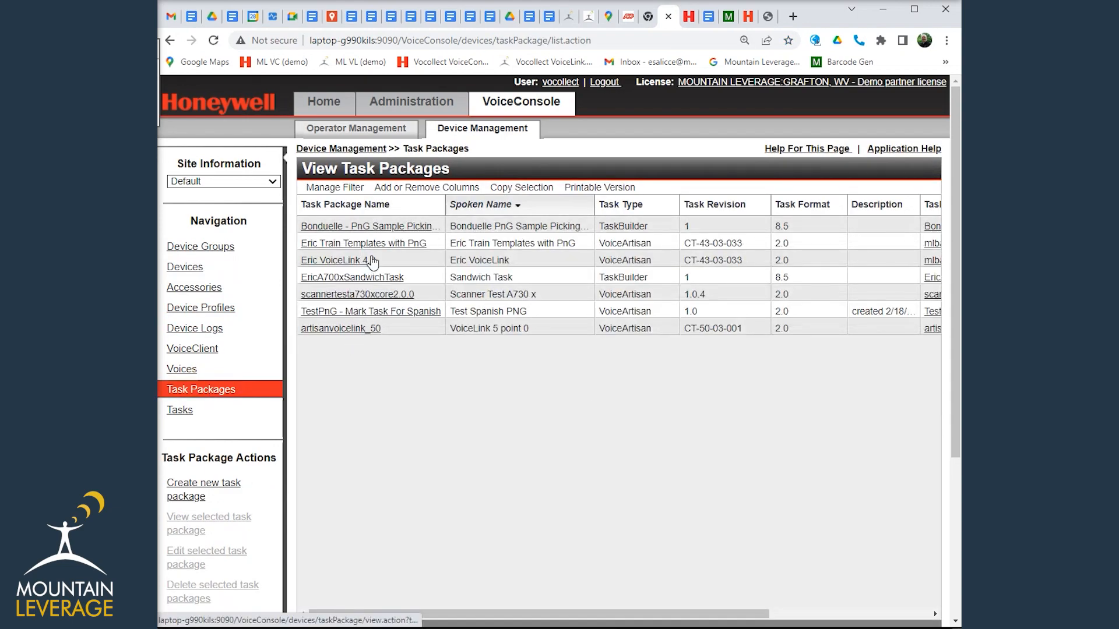
- View the Eric VoiceLink 4.3 task package and confirm UsingExternalScannerWithA730 is Yes under Task Settings
click(334, 258)
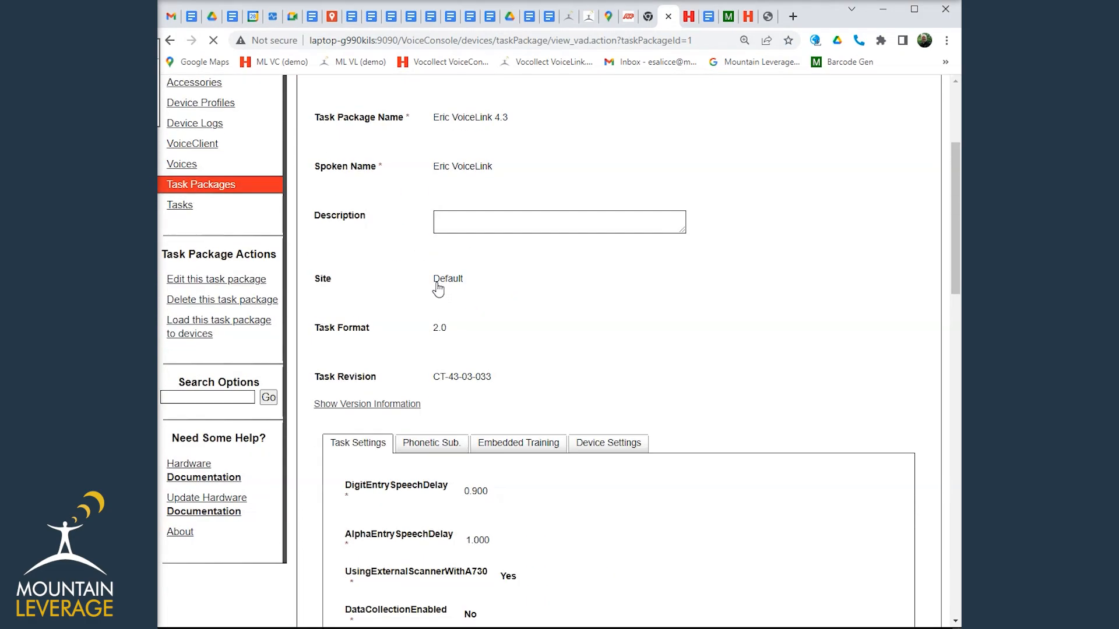
scroll(down, 3)
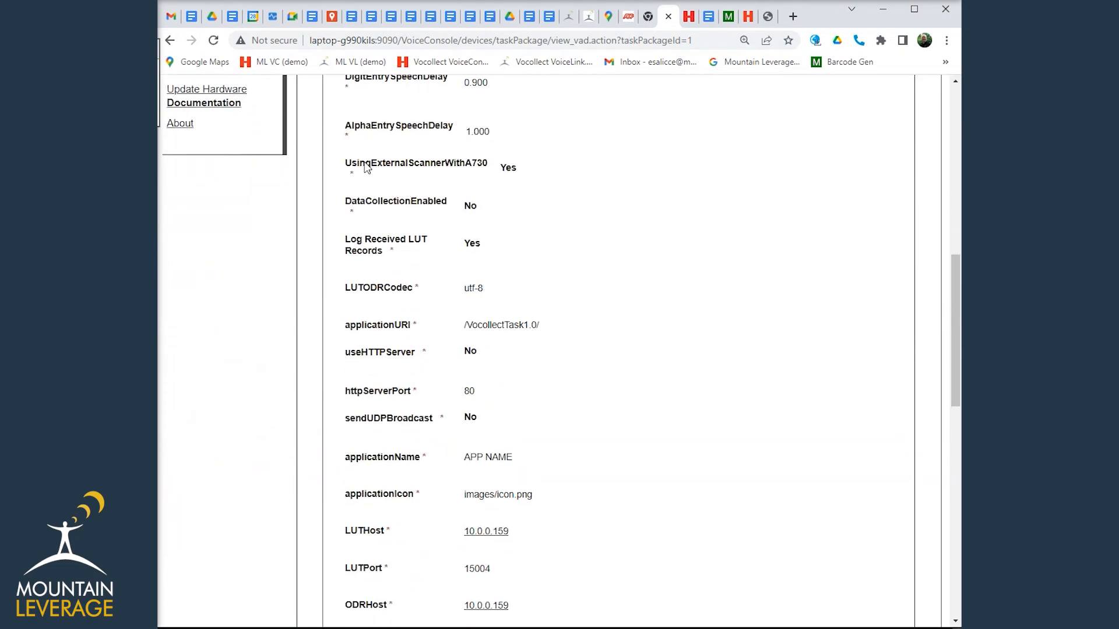
double_click(417, 163)
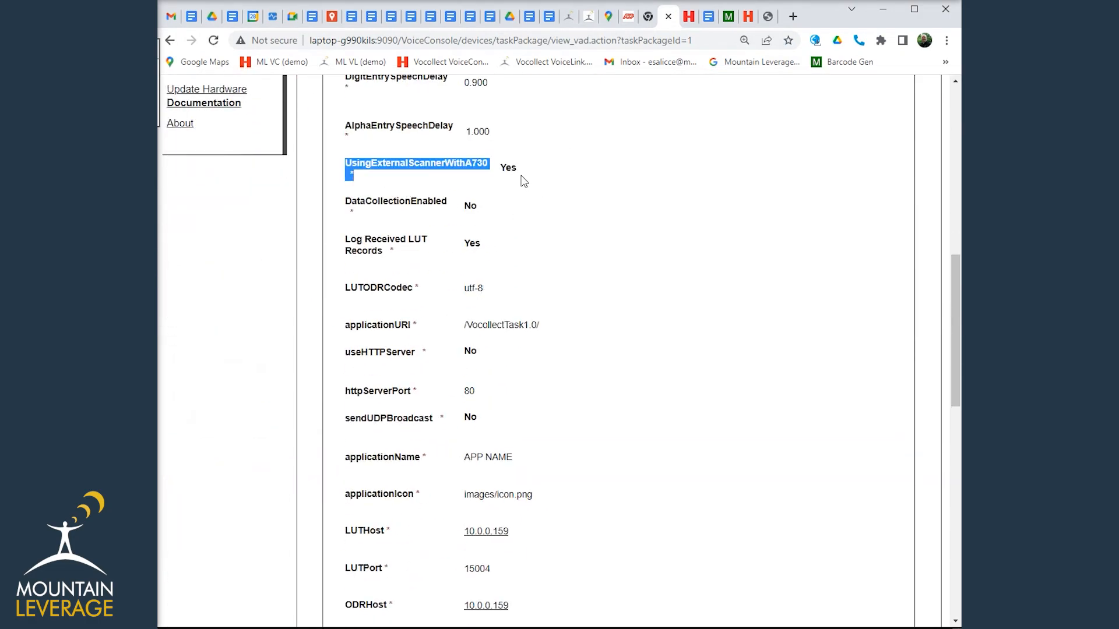
mouse_move(519, 177)
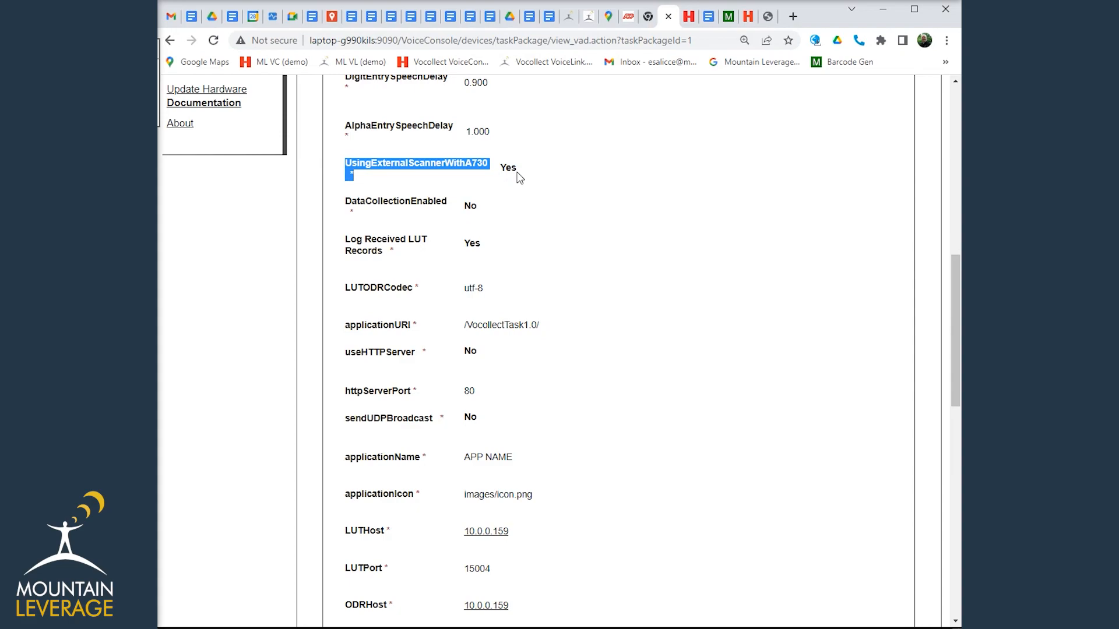
scroll(up, 3)
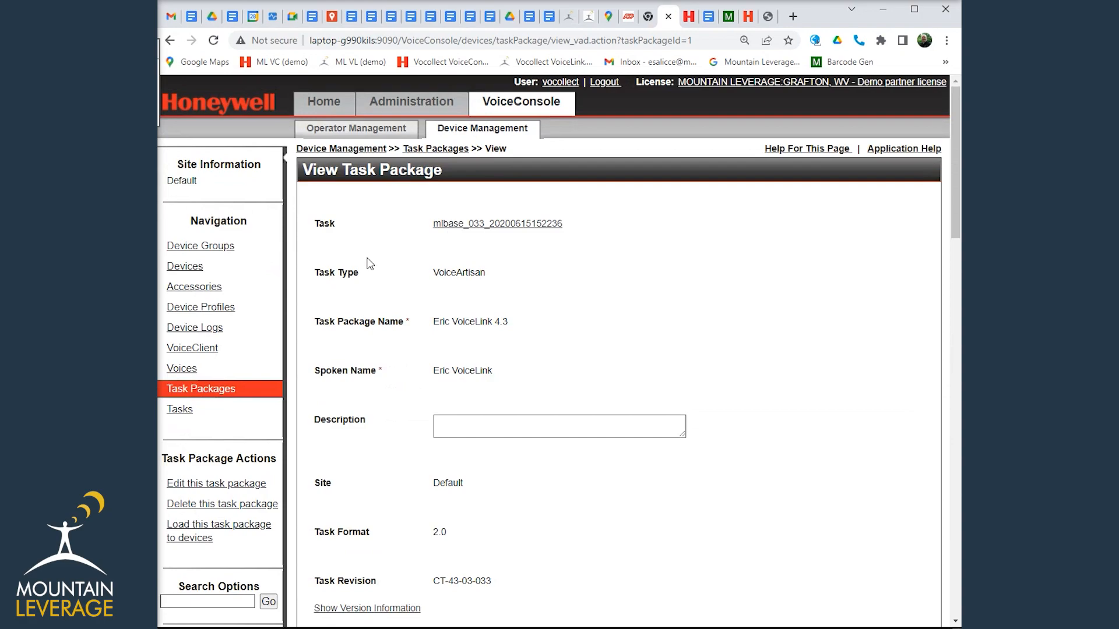